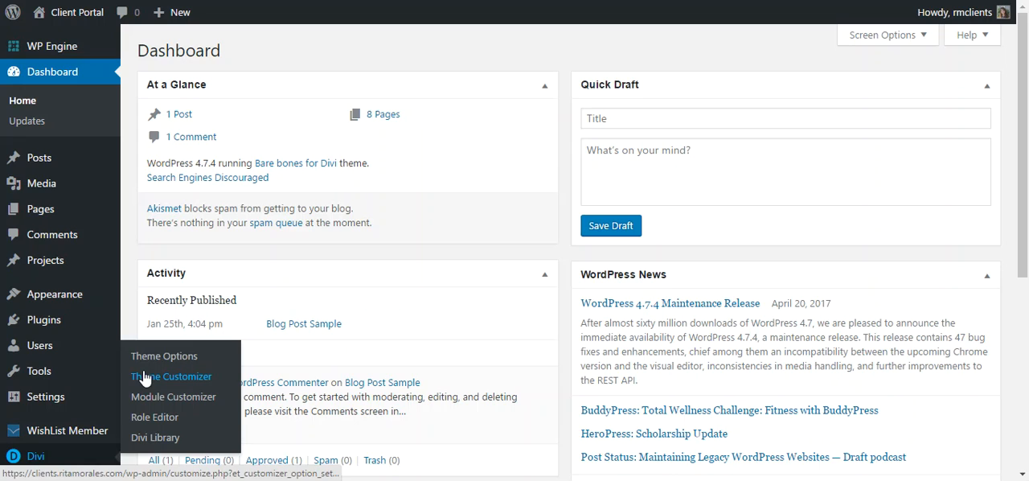
Launch the Divi Theme Customizer and scroll the live preview to check the footer
left_click(171, 376)
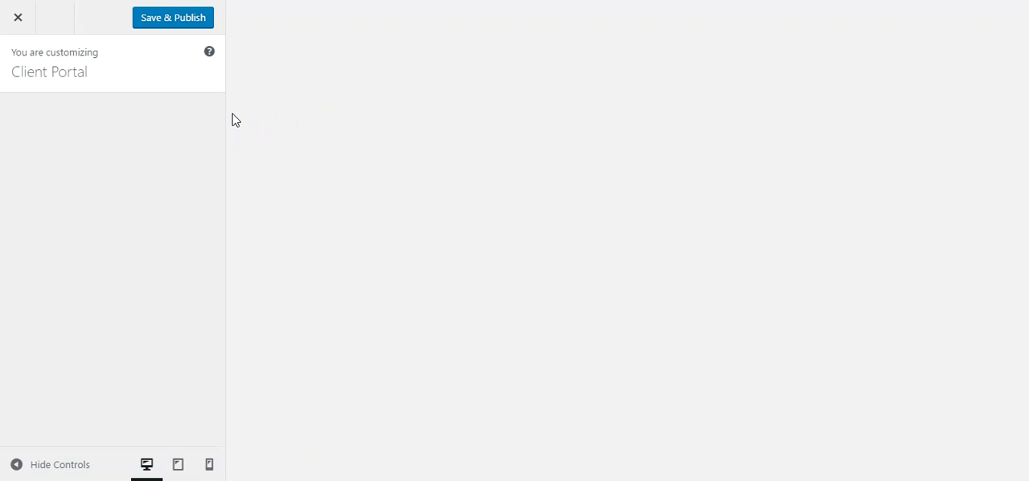
left_click(173, 17)
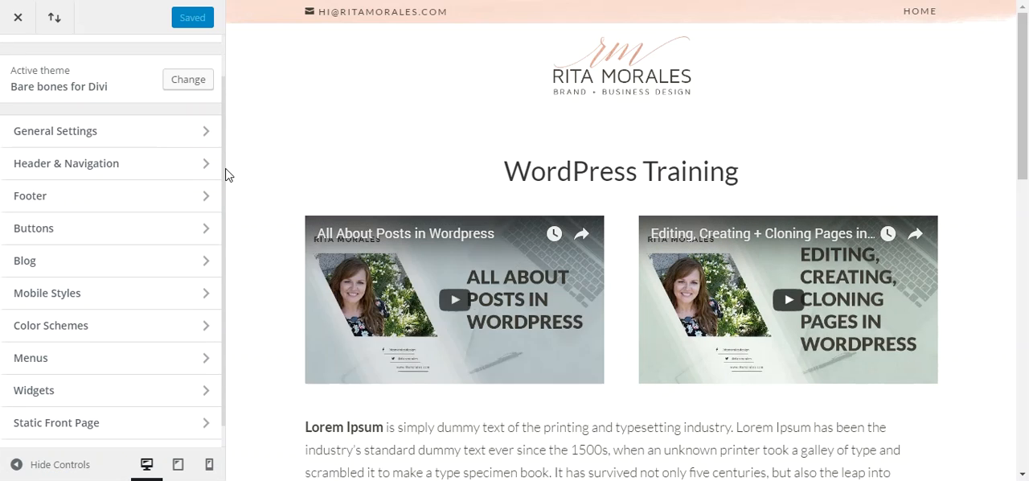
scroll("down", 3)
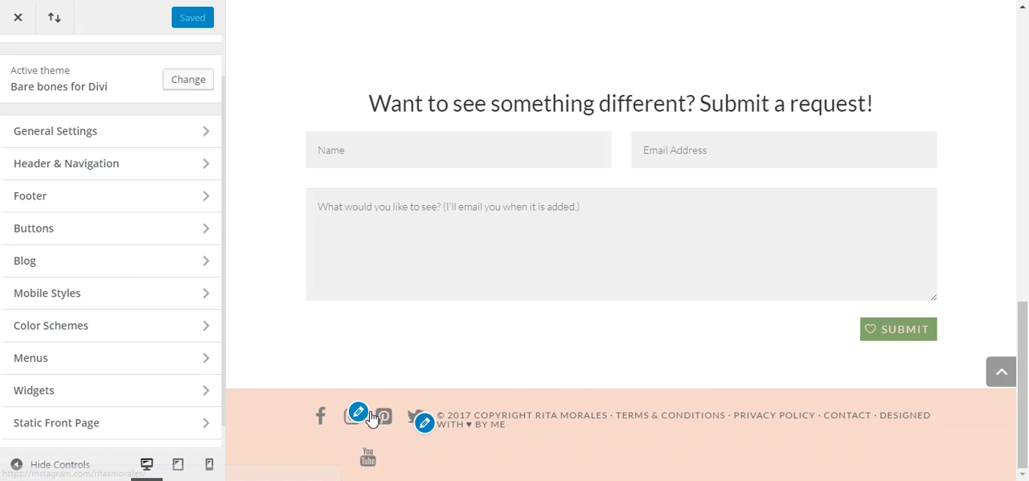
scroll("up", 3)
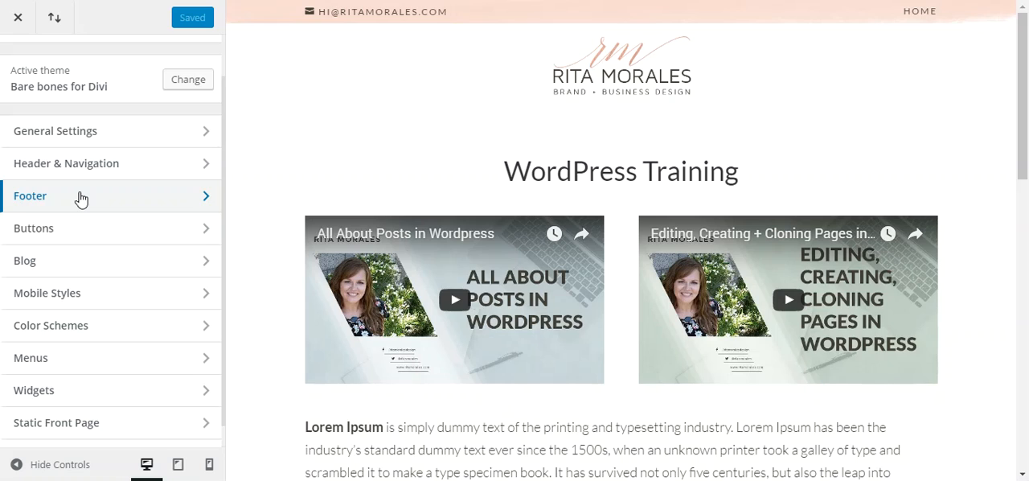
Browse the Footer Layout column options and the Footer Background Color picker
left_click(29, 195)
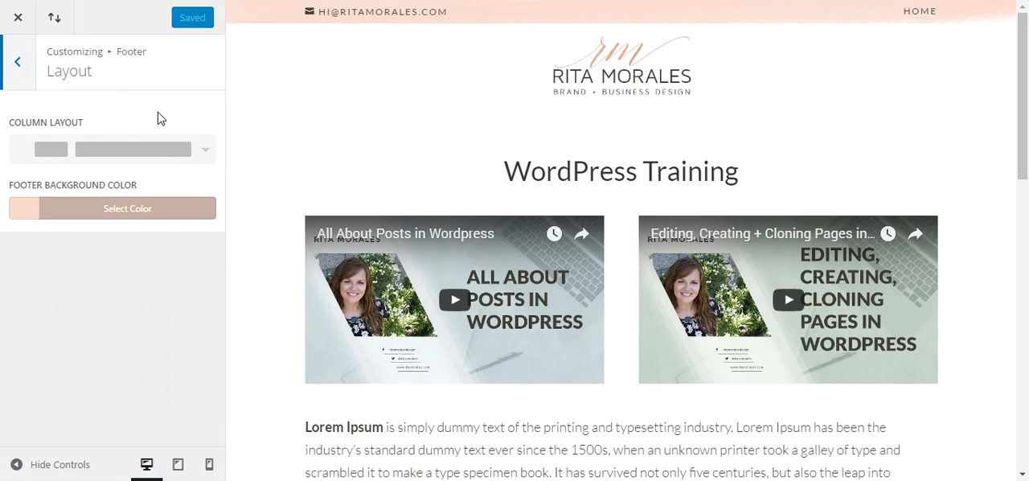
mouse_move(32, 129)
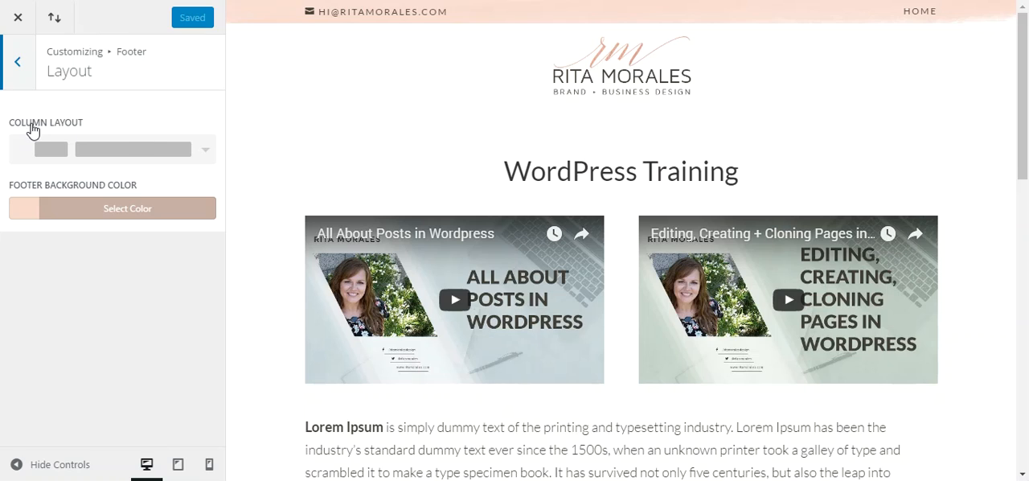
mouse_move(102, 134)
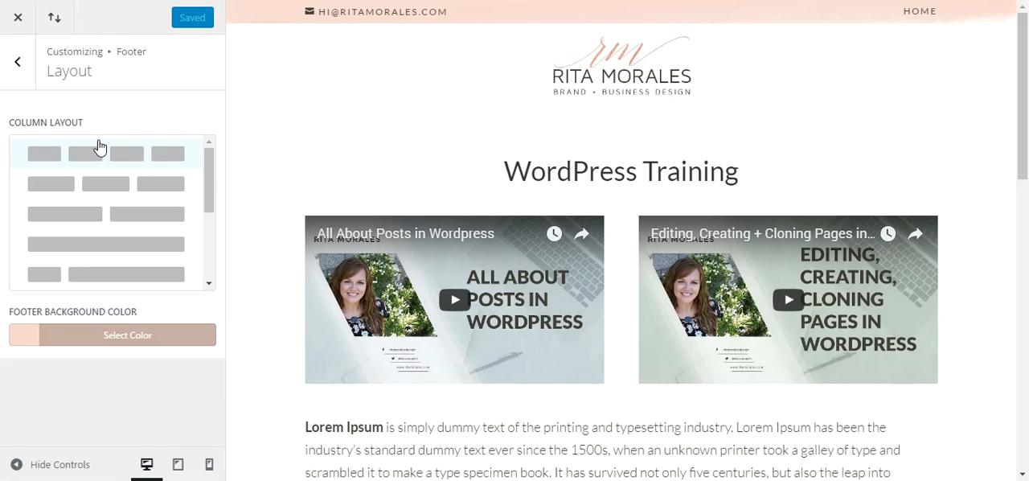
scroll("down", 3)
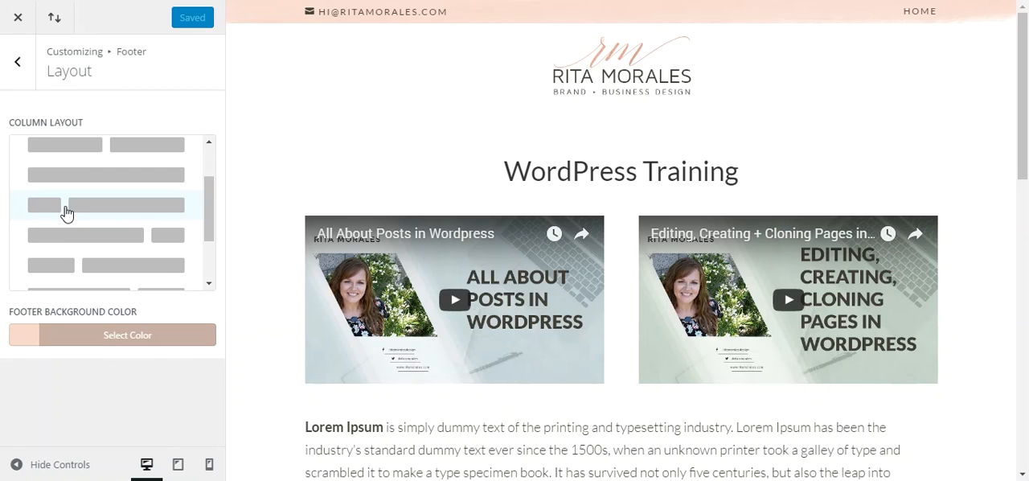
mouse_move(52, 216)
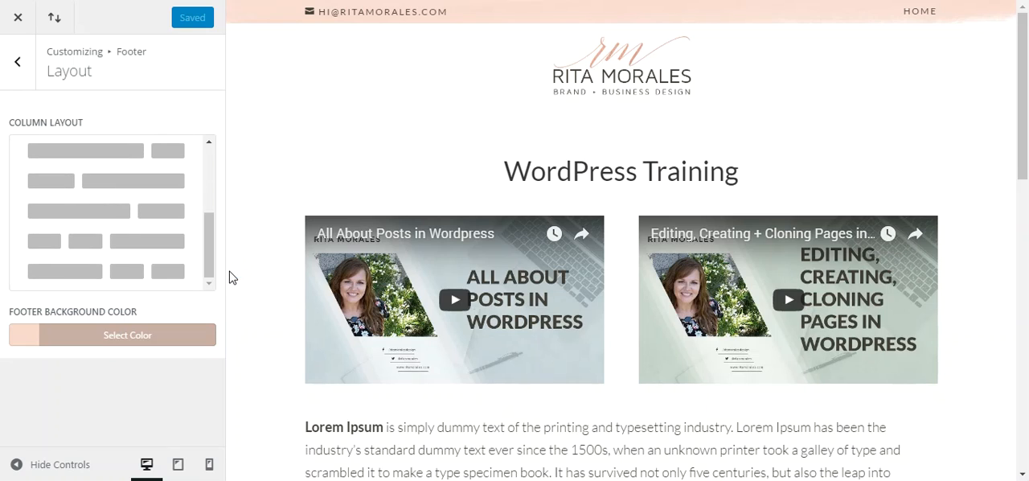
left_click(127, 334)
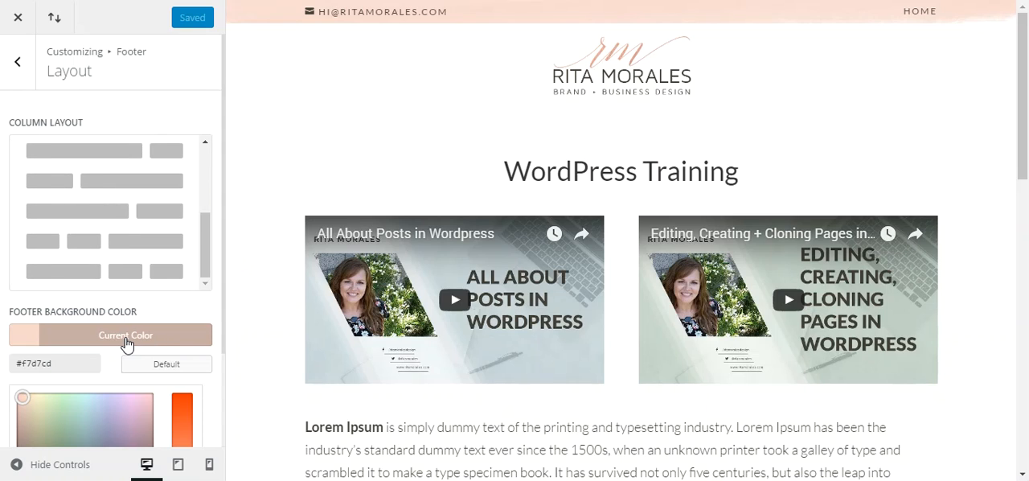
mouse_move(222, 313)
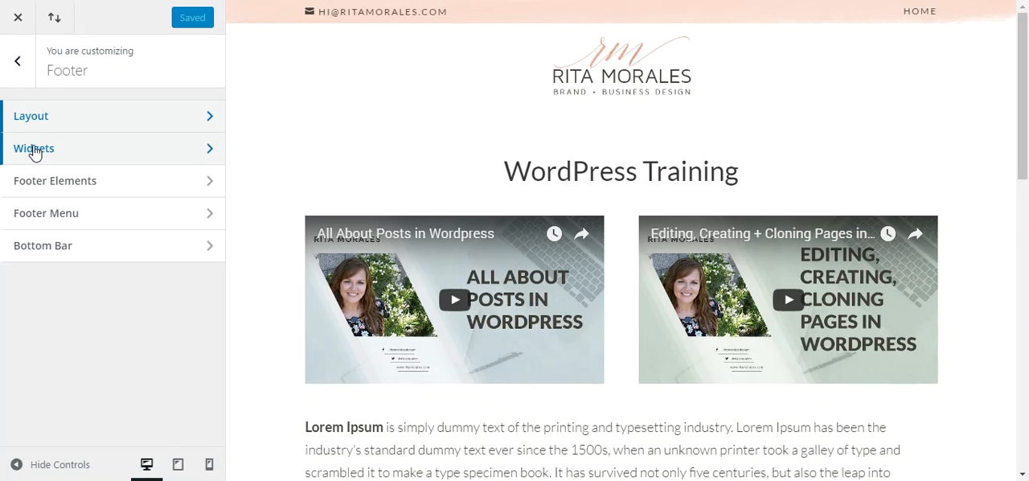
scroll("down", 3)
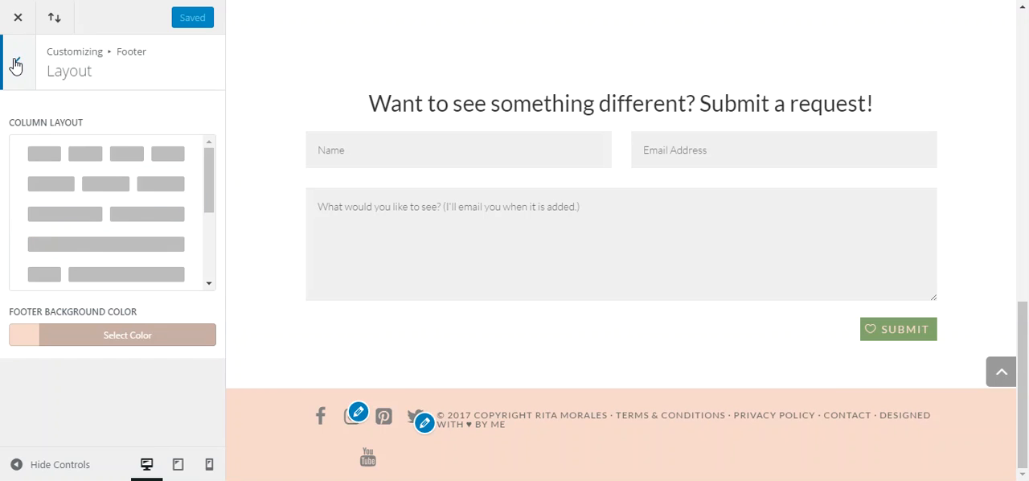
Go back from Footer Layout to the list of Footer sections
left_click(16, 60)
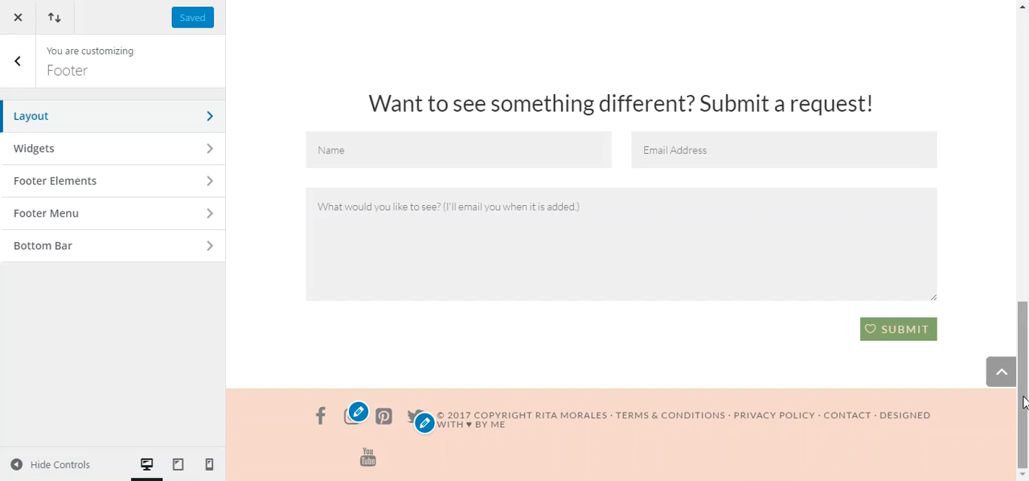
mouse_move(536, 433)
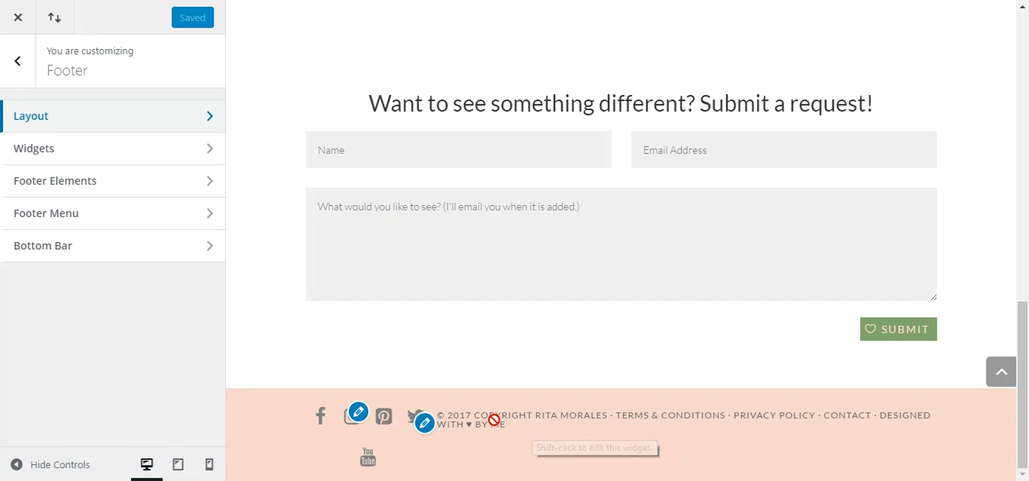
mouse_move(653, 360)
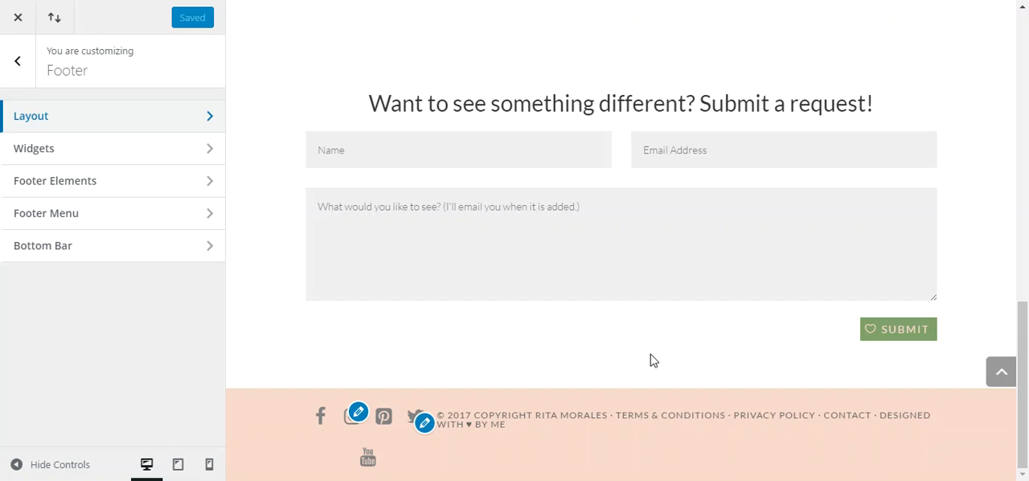
mouse_move(550, 364)
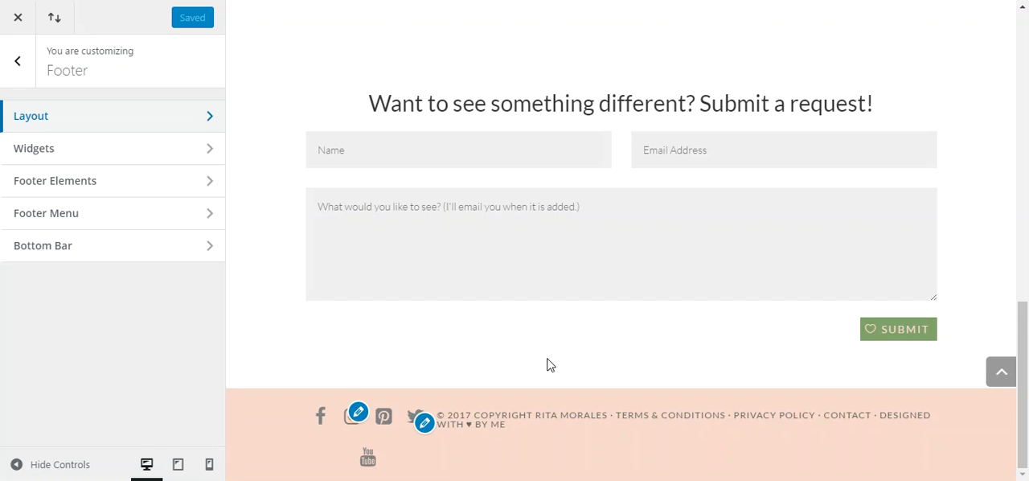
mouse_move(483, 357)
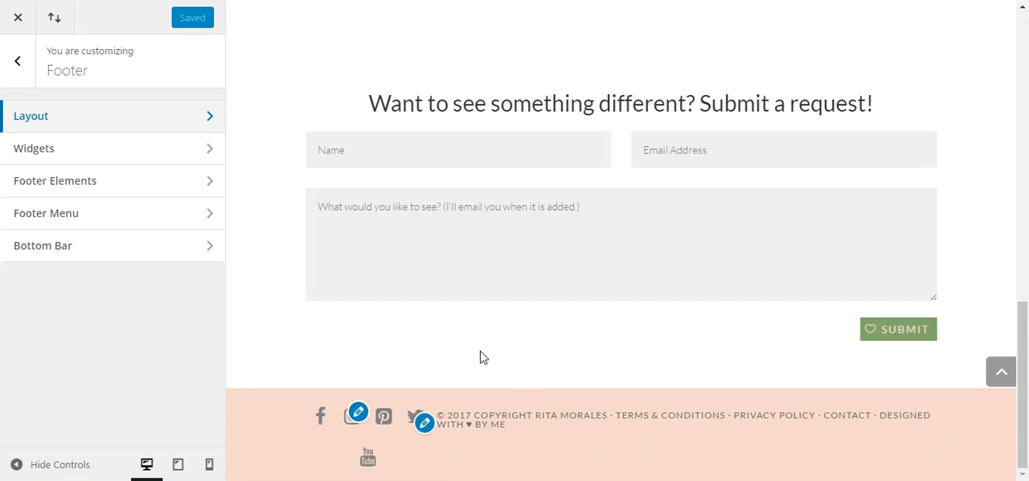
mouse_move(330, 361)
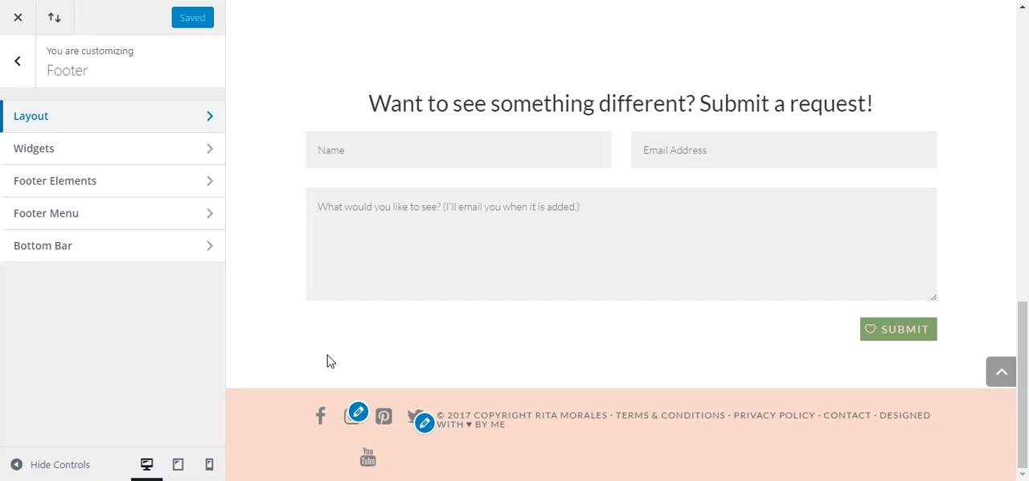
mouse_move(899, 417)
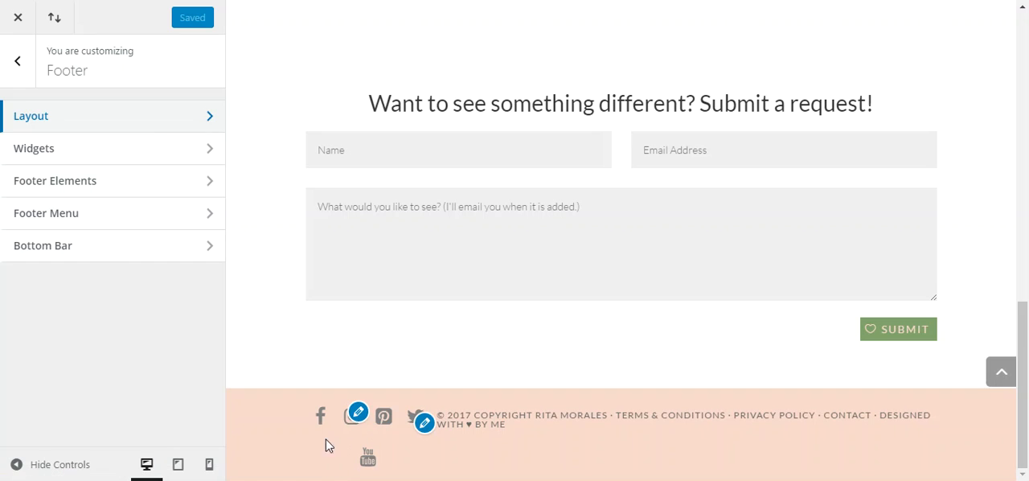
mouse_move(158, 147)
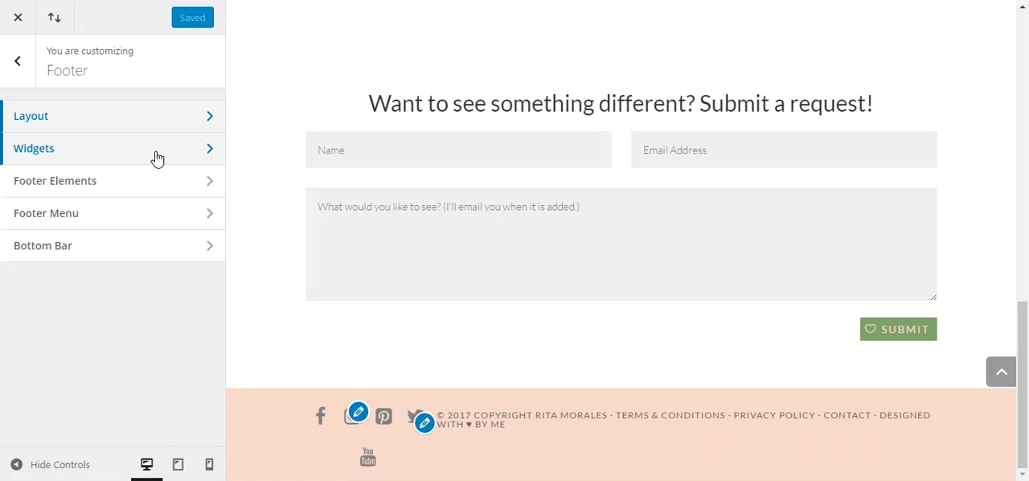
Review Footer Widgets settings: header size 21.6, body size 18, line height, fonts, colours
left_click(112, 147)
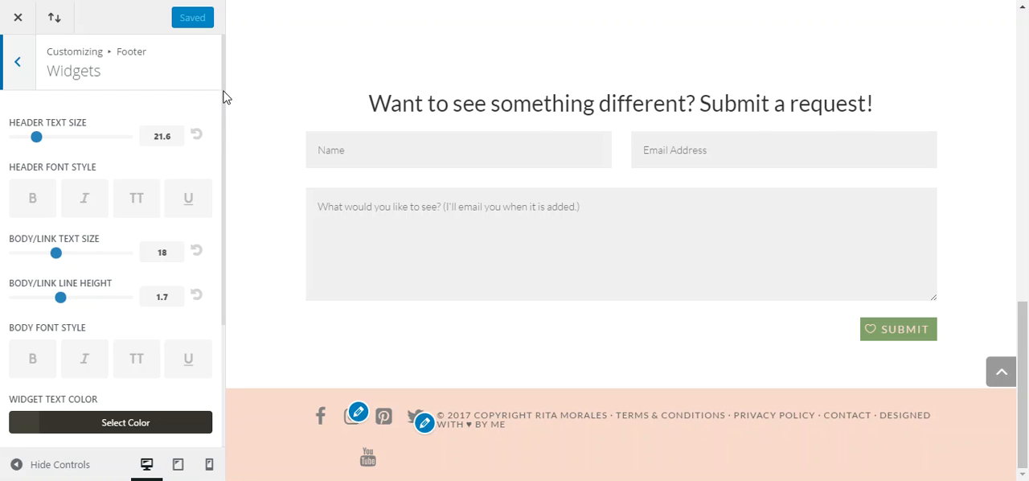
scroll("down", 3)
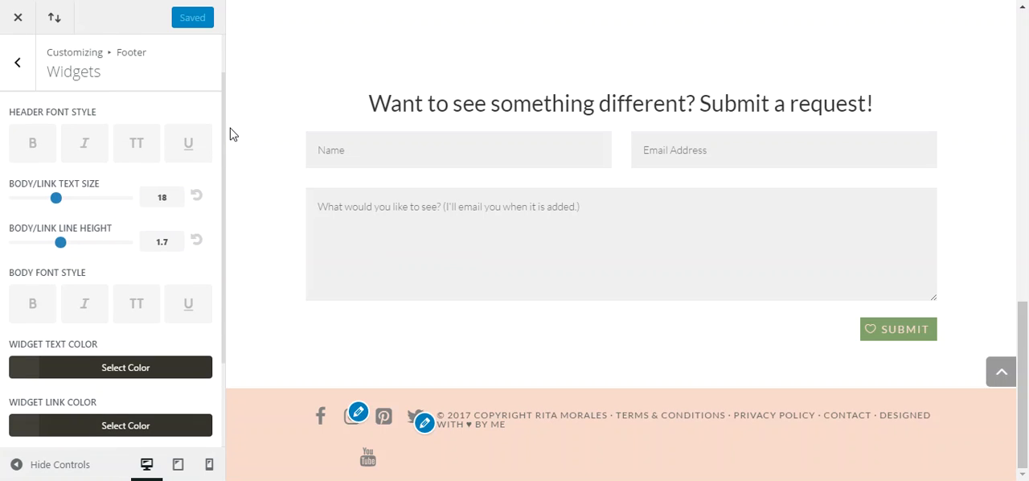
scroll("down", 3)
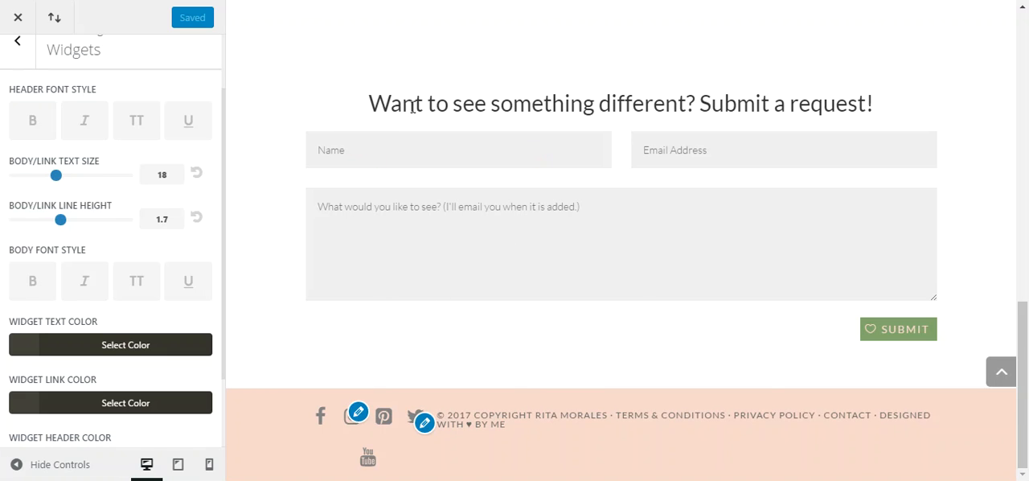
mouse_move(228, 152)
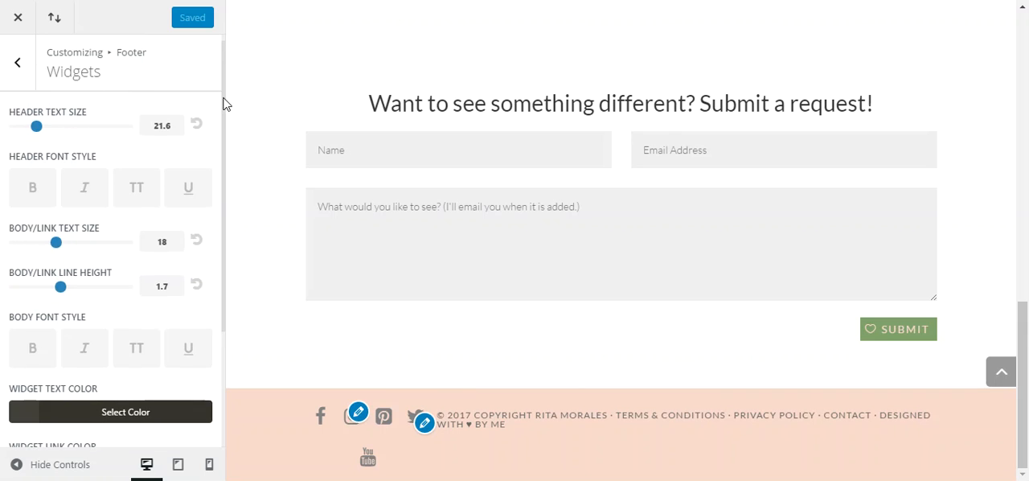
scroll("down", 3)
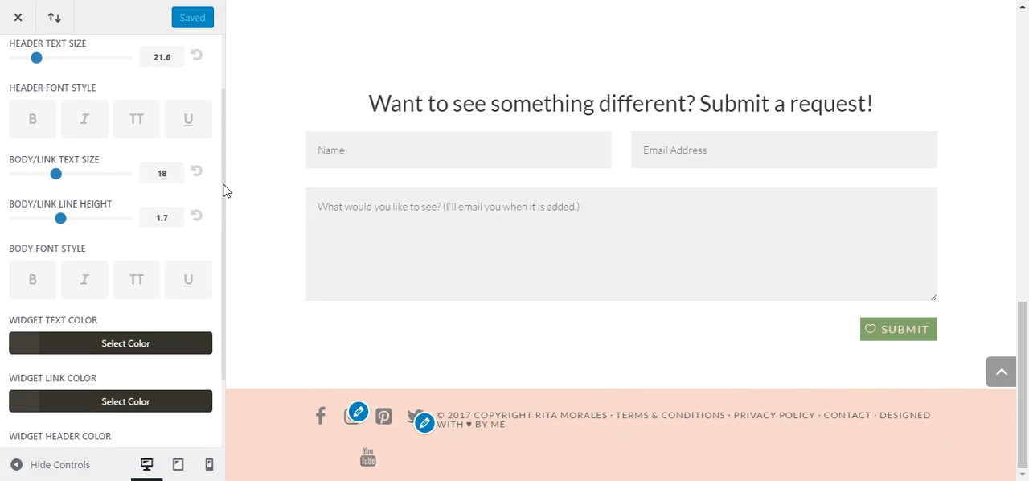
scroll("down", 3)
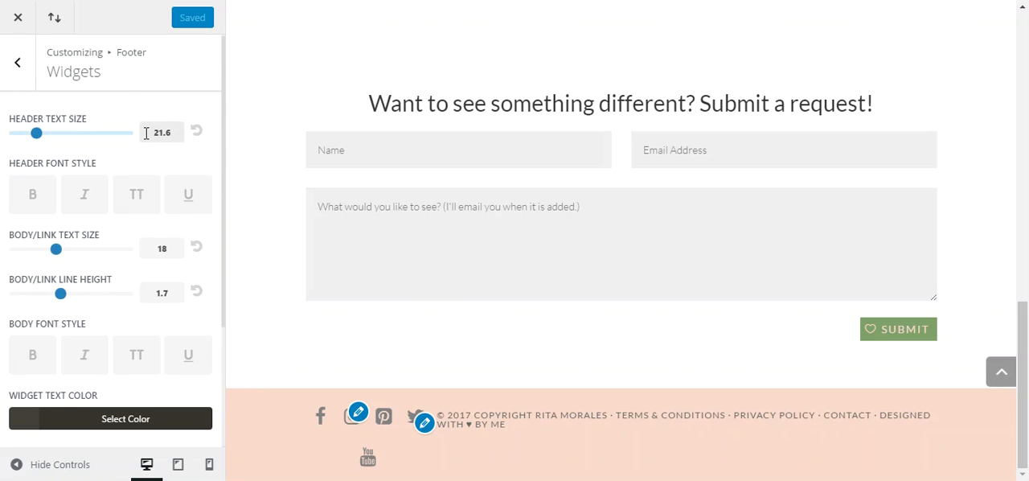
mouse_move(244, 235)
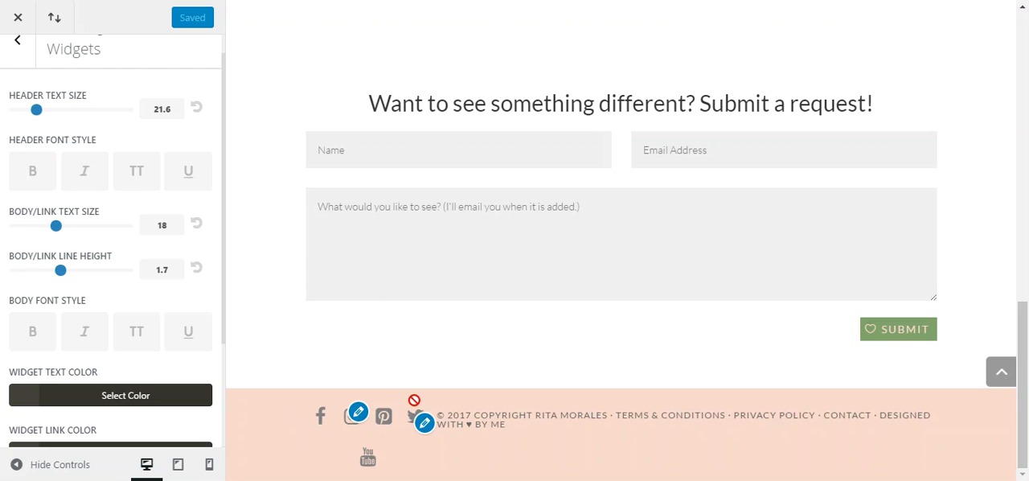
mouse_move(320, 415)
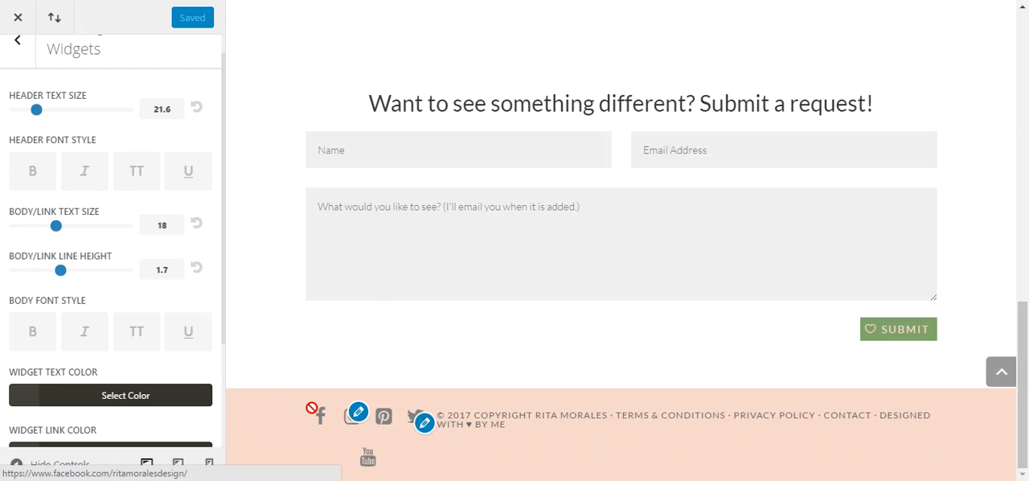
mouse_move(553, 415)
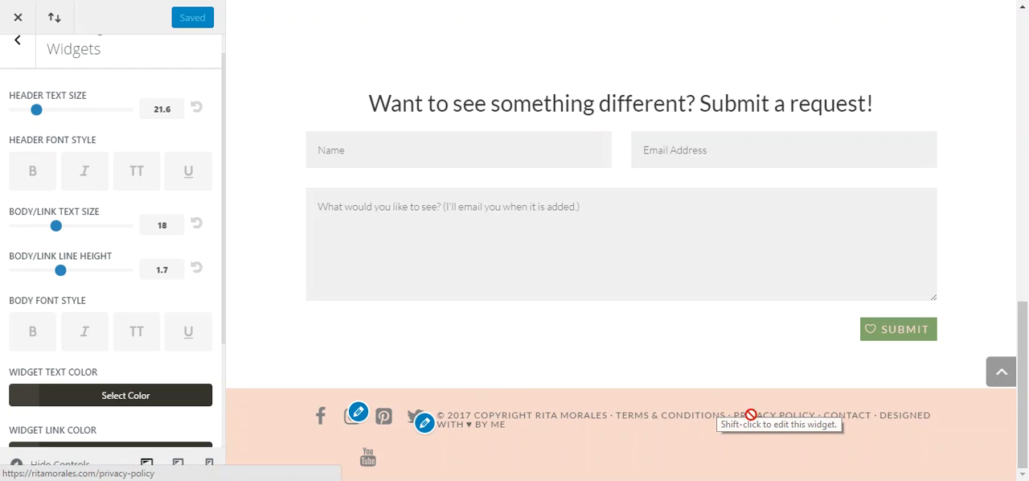
mouse_move(191, 116)
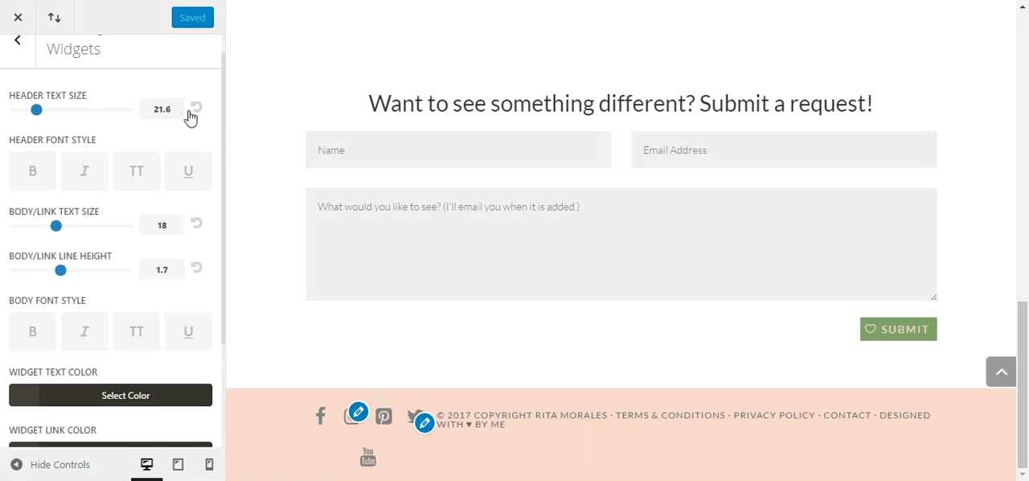
mouse_move(208, 188)
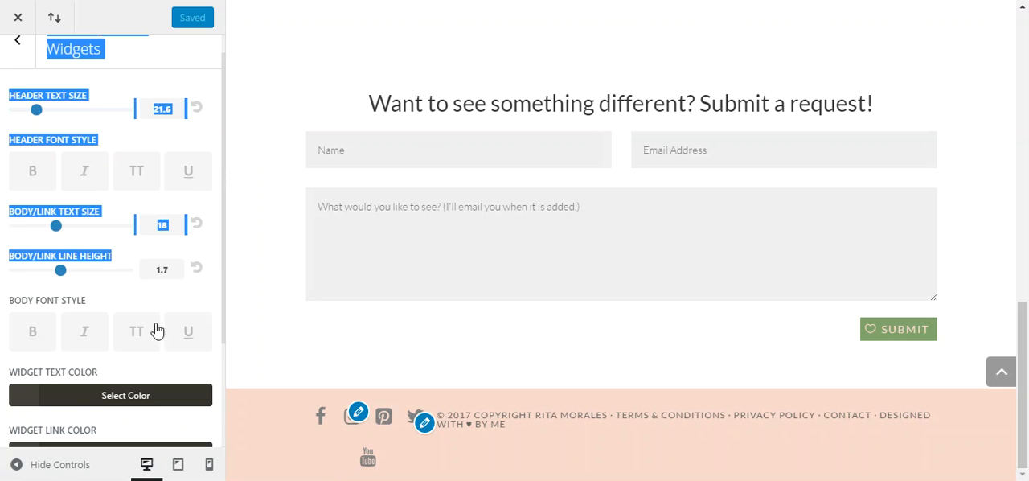
scroll("down", 3)
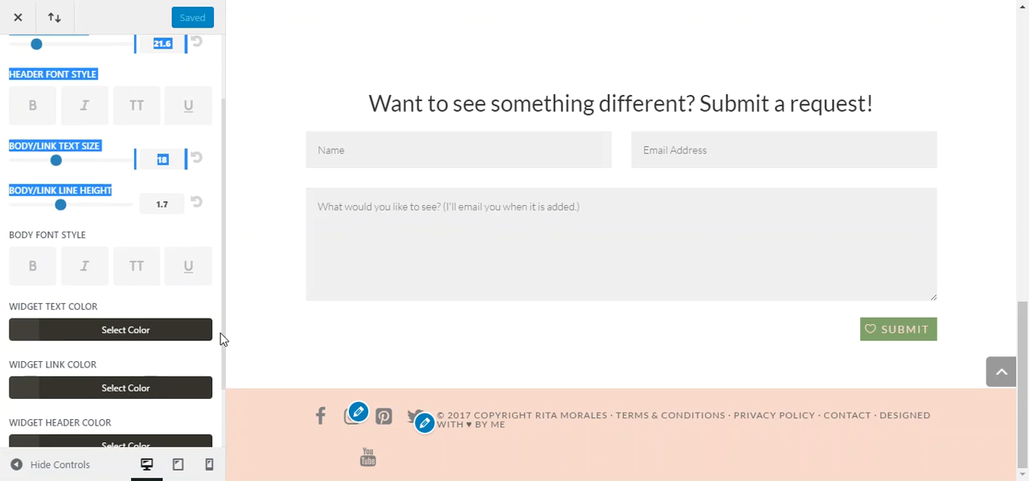
scroll("down", 3)
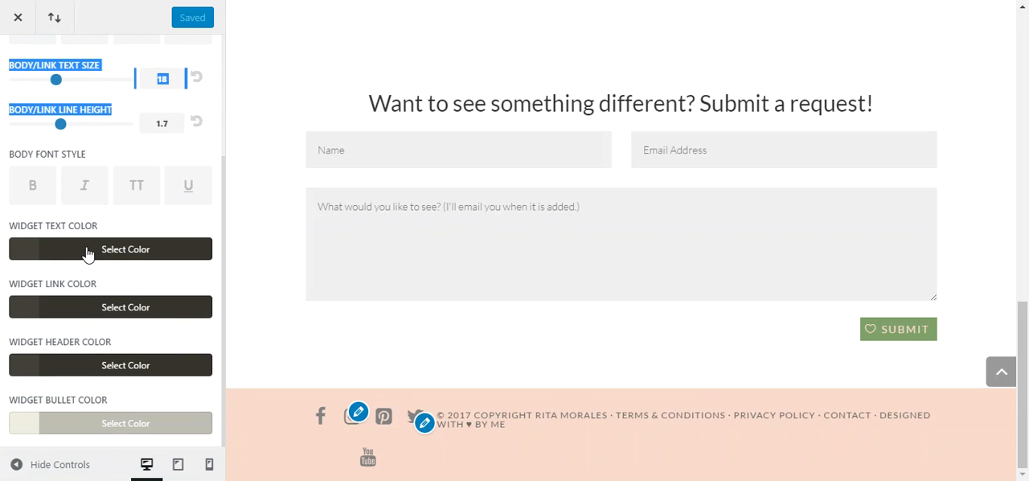
mouse_move(214, 281)
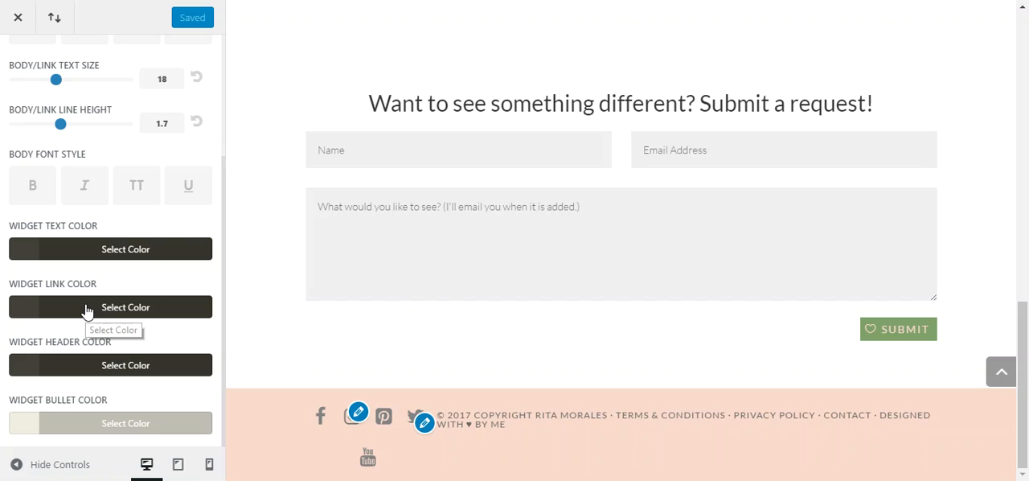
mouse_move(555, 414)
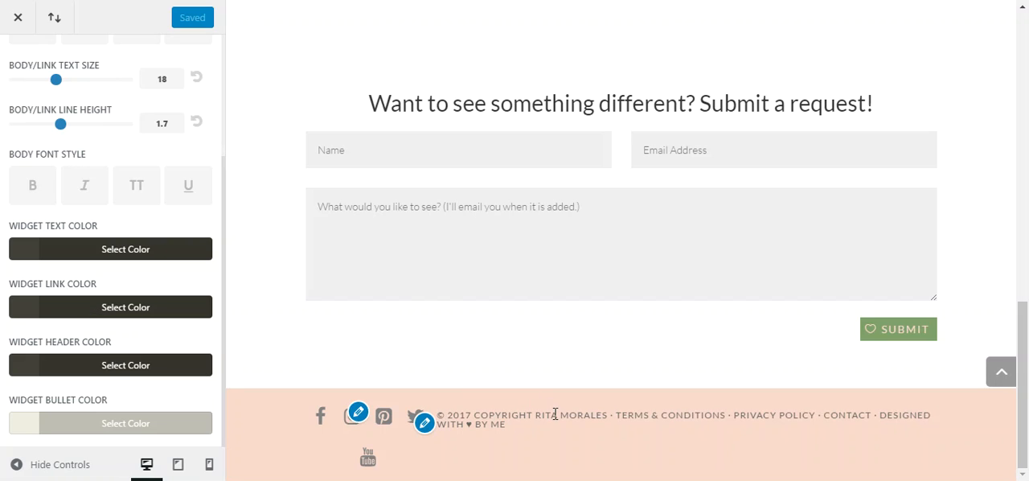
mouse_move(648, 414)
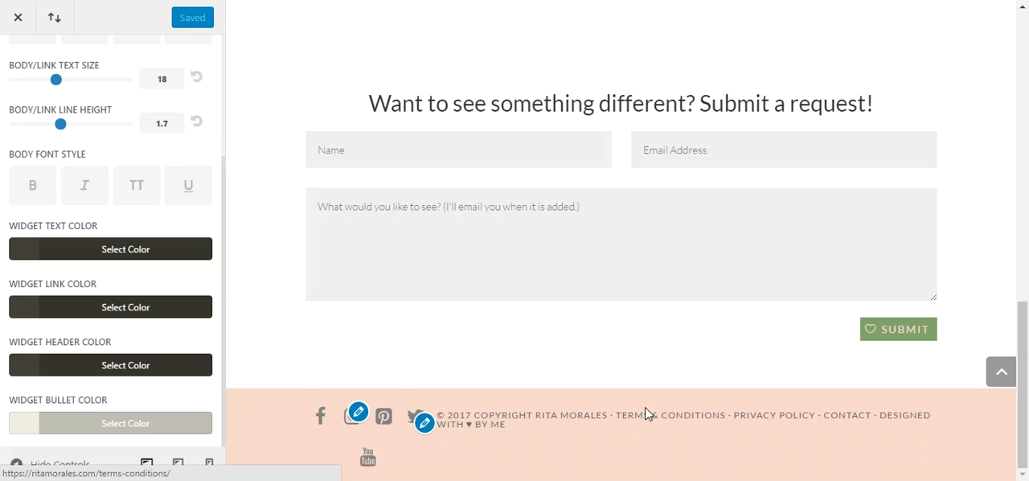
mouse_move(241, 326)
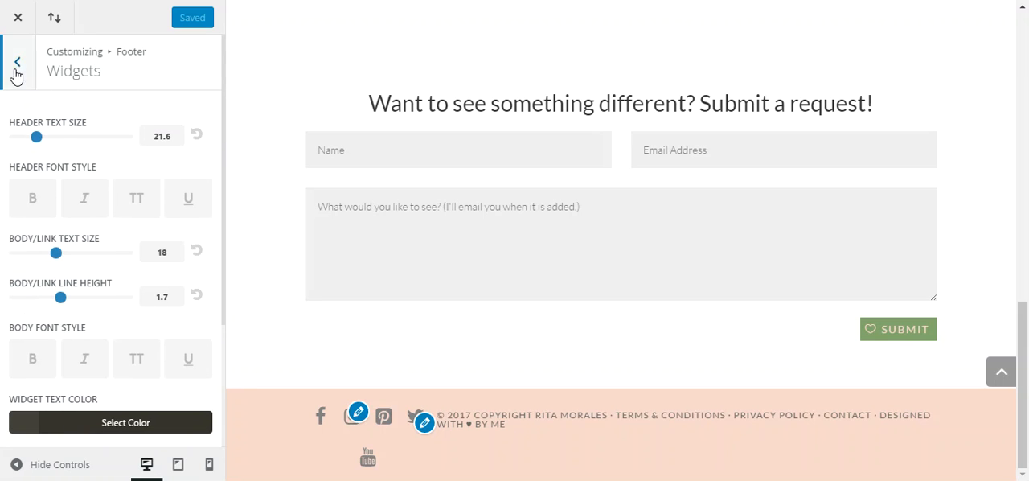
Uncheck Show Social Icons in the Footer Elements settings
left_click(17, 61)
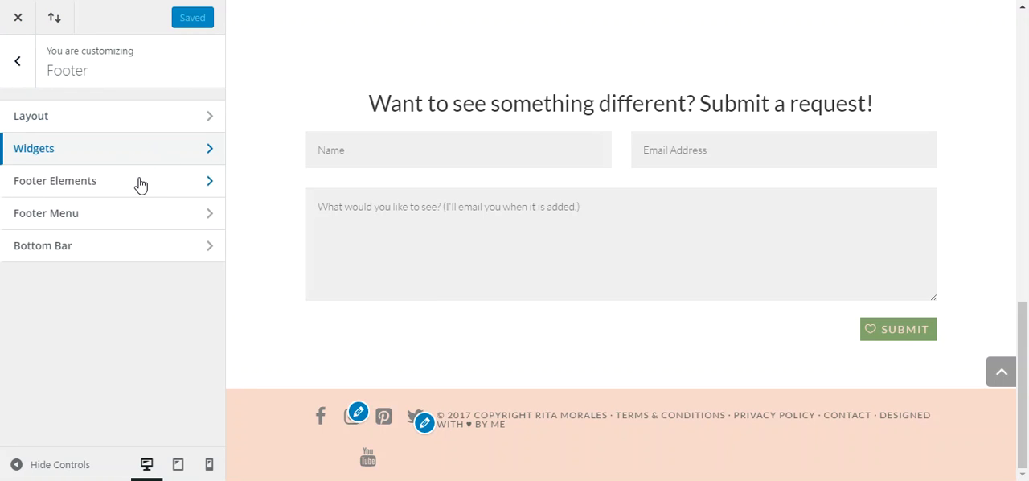
left_click(54, 180)
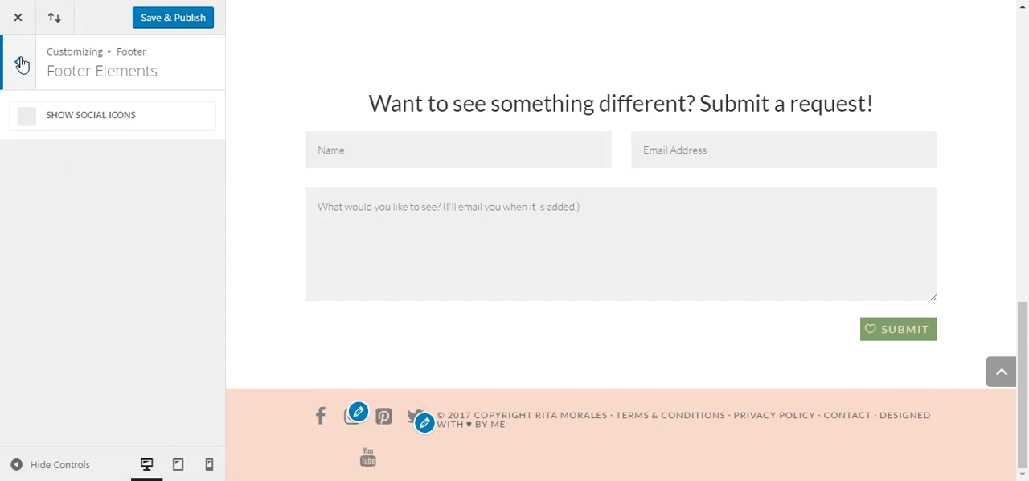
mouse_move(20, 64)
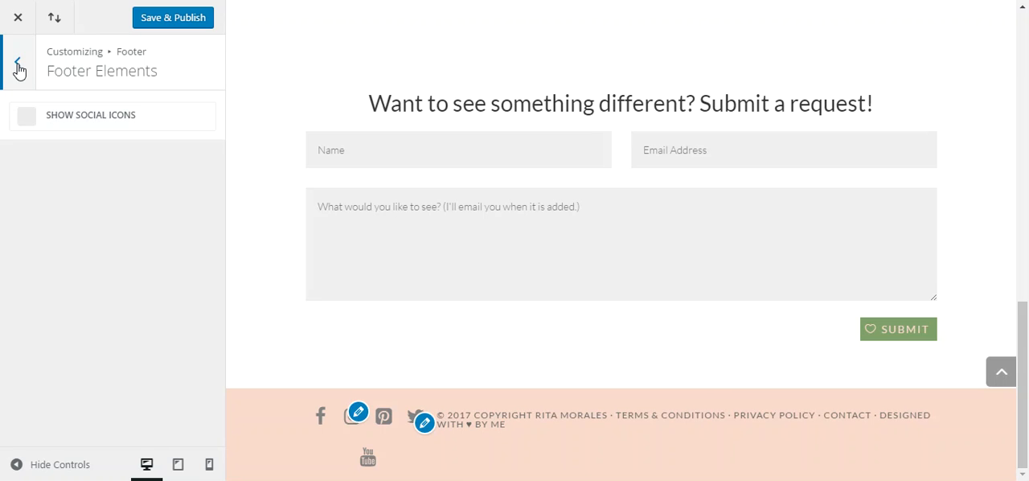
left_click(16, 63)
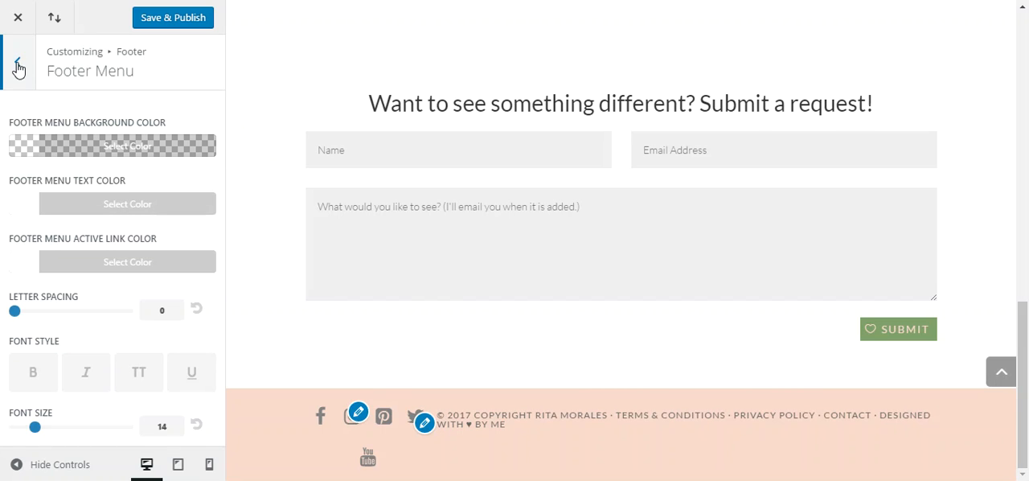
Leave Footer Menu for the Footer sections list to reach the Bottom Bar settings
left_click(18, 61)
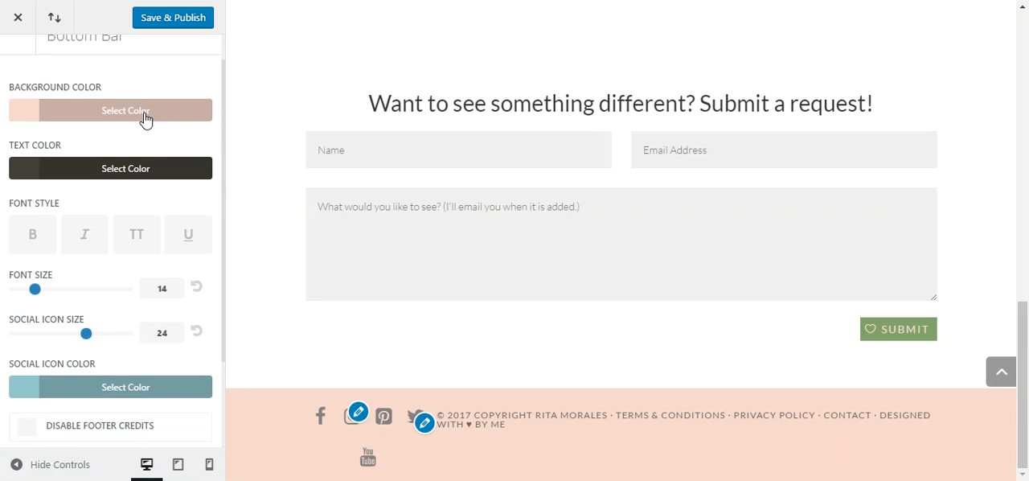
mouse_move(225, 158)
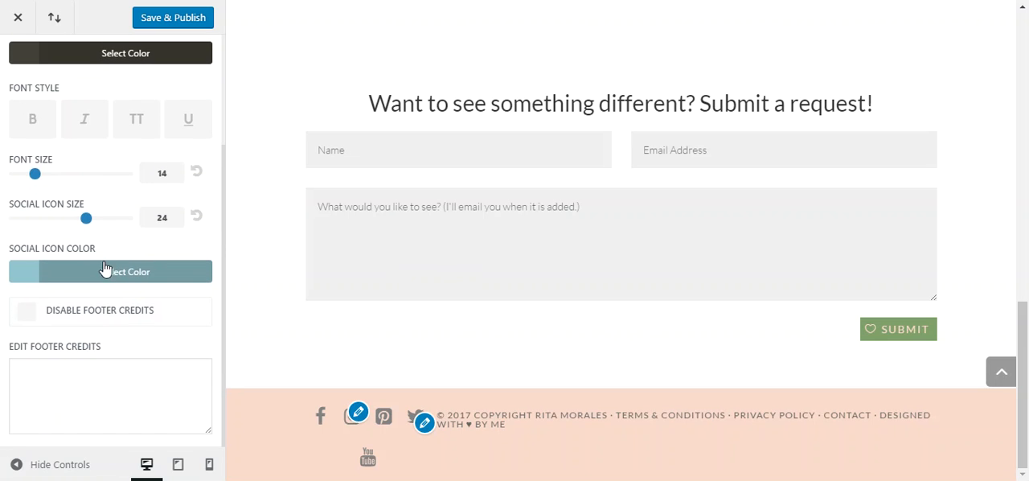
mouse_move(187, 286)
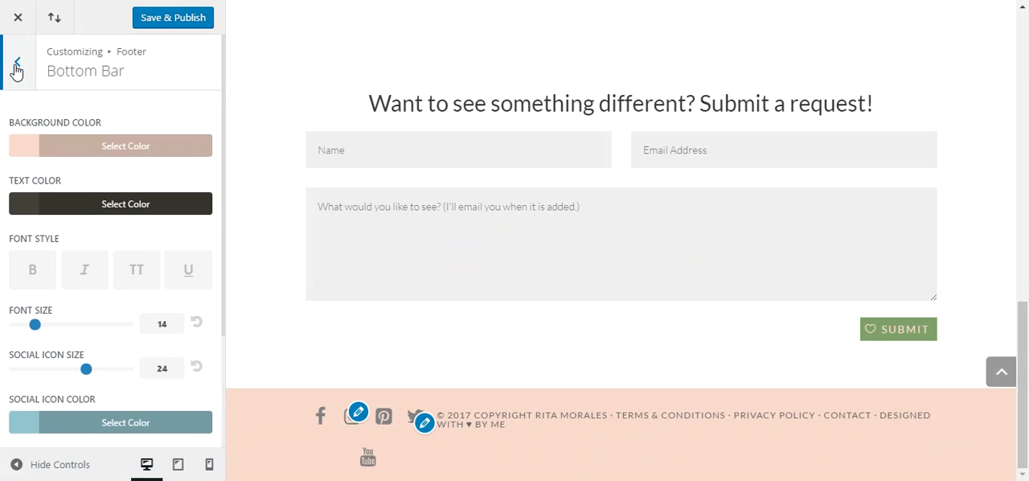
Close the Customizer without publishing and head to Plugins > Installed Plugins
left_click(16, 64)
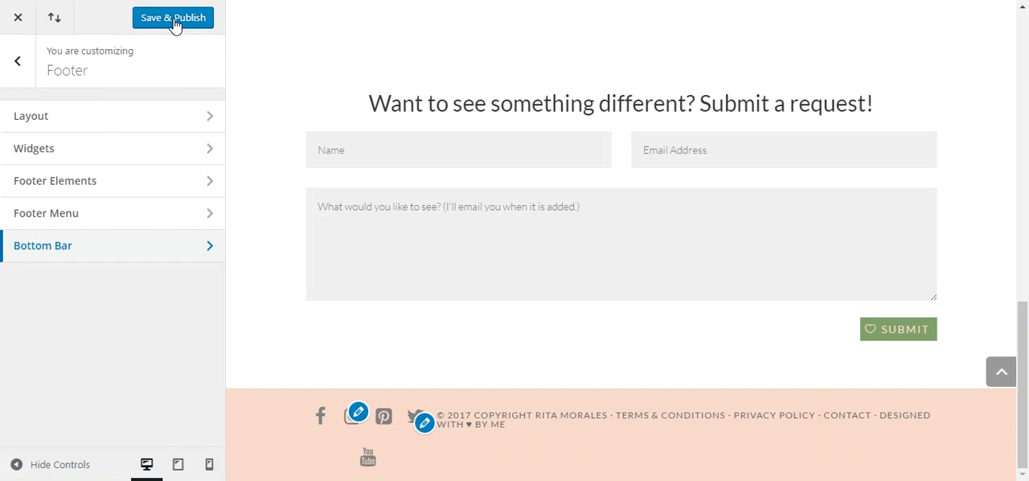
left_click(18, 17)
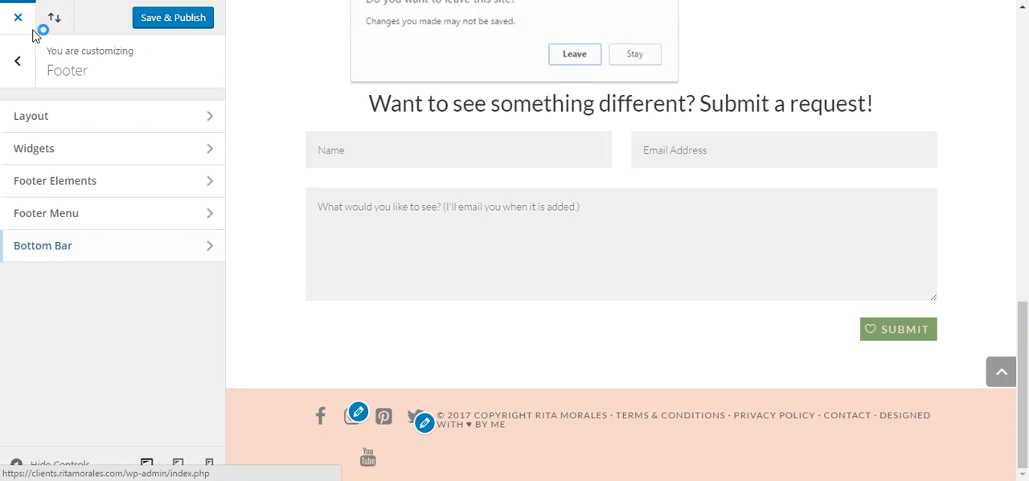
left_click(575, 54)
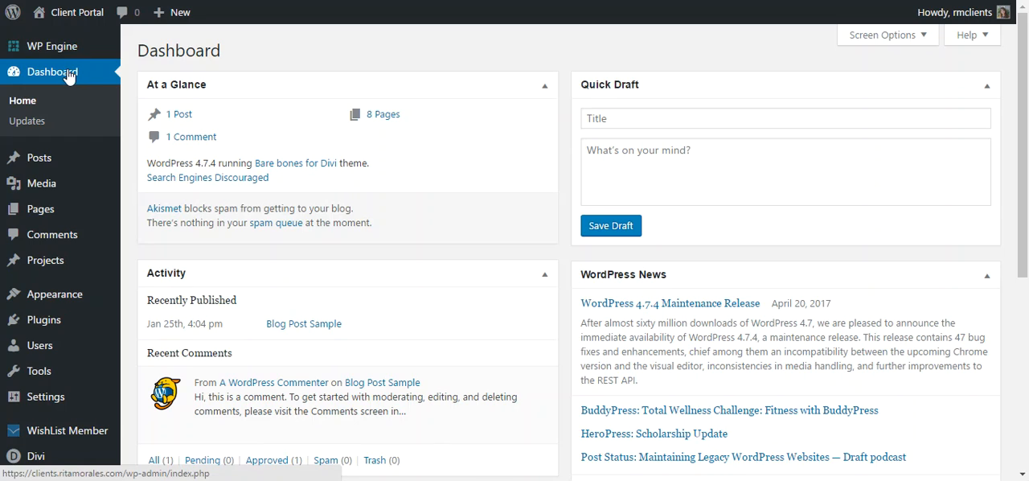
mouse_move(131, 123)
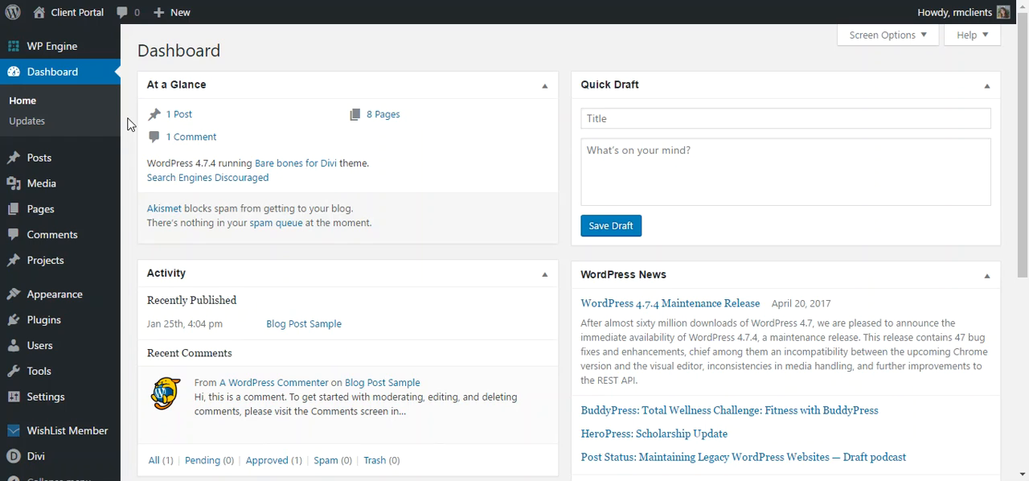
mouse_move(43, 320)
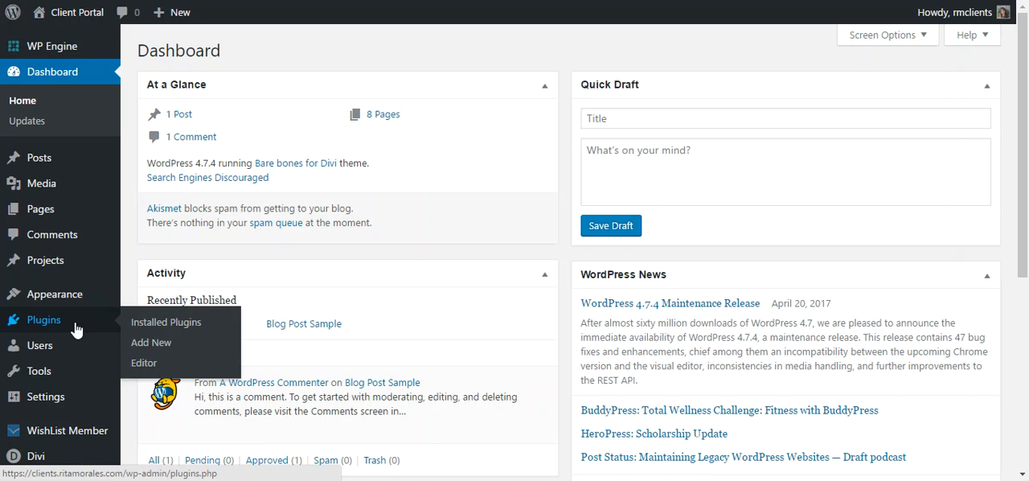
left_click(166, 322)
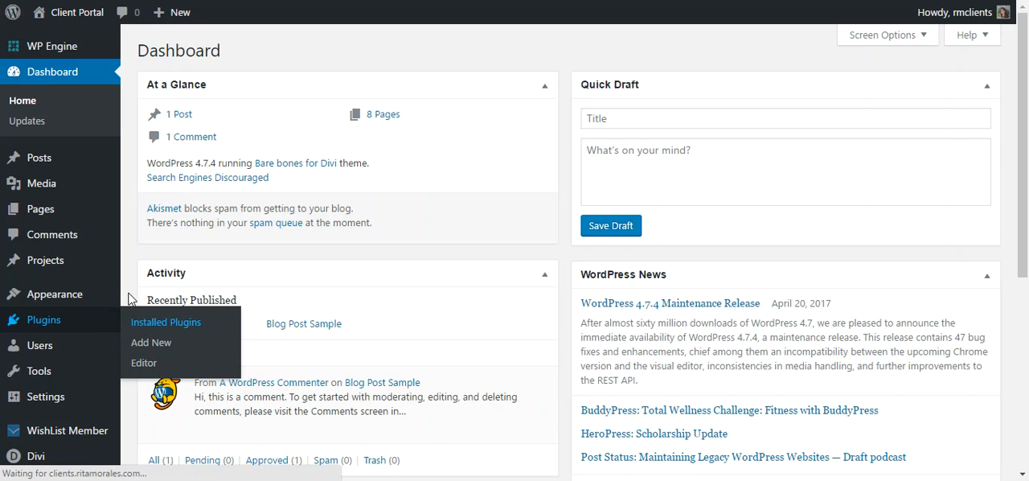
Find the active Lightweight Social Icons plugin in the Installed Plugins list
left_click(165, 322)
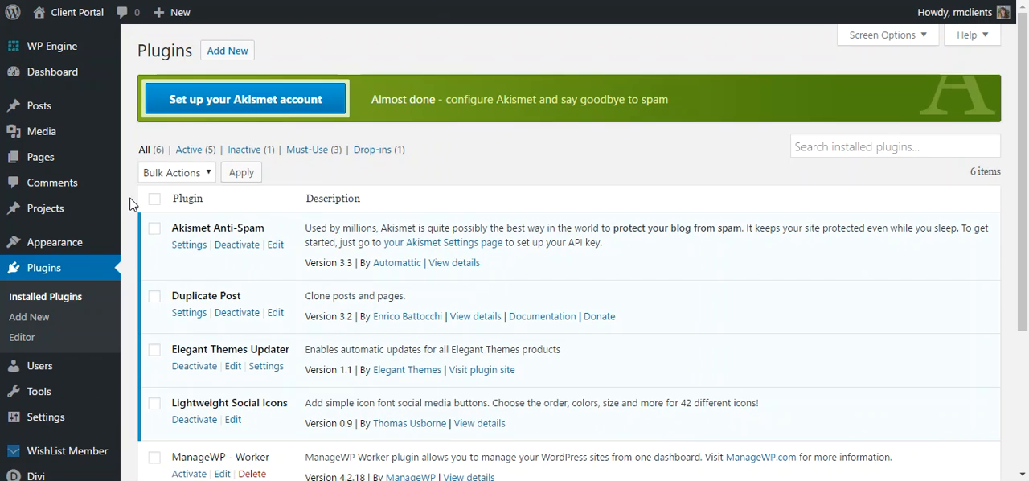
scroll("down", 3)
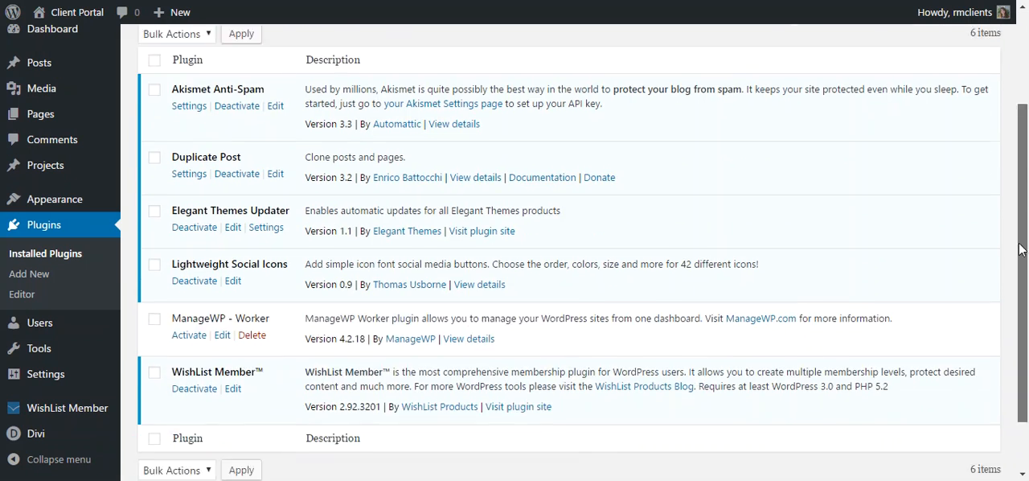
scroll("down", 3)
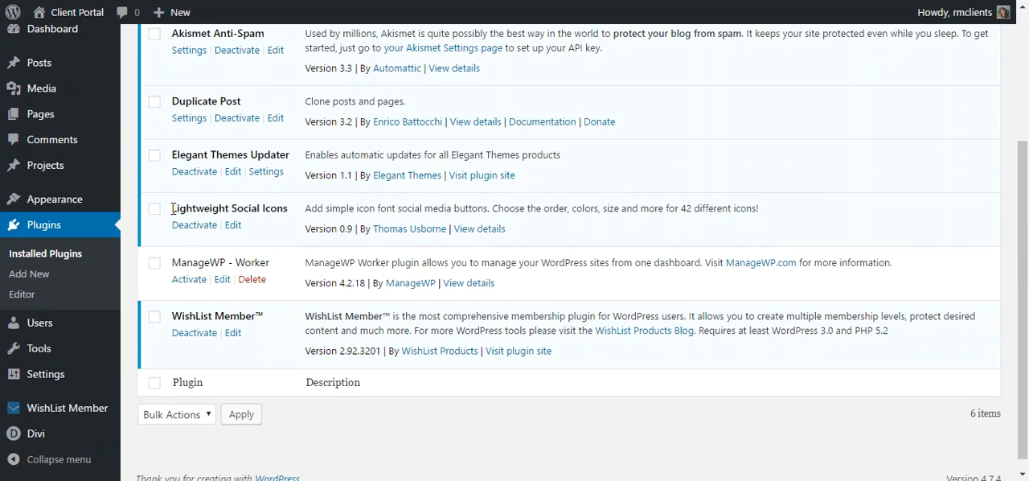
double_click(229, 207)
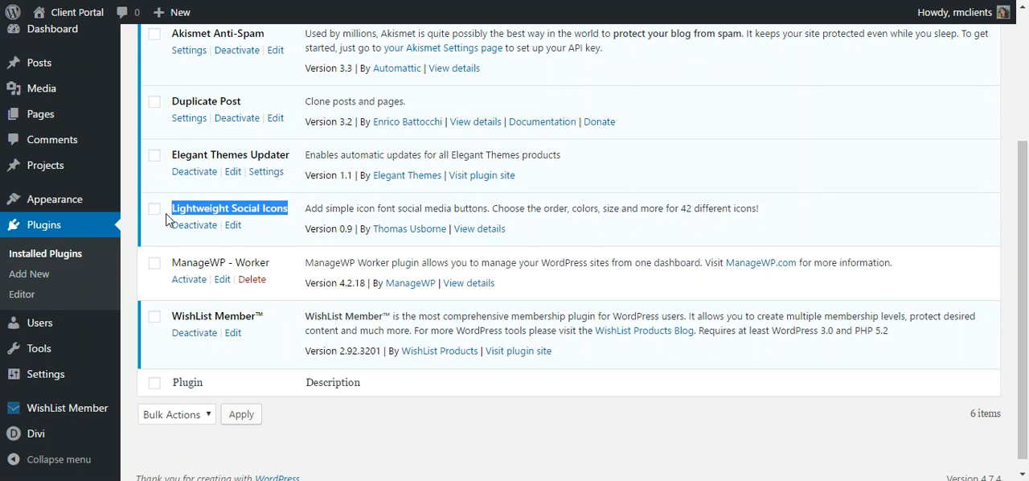
mouse_move(194, 224)
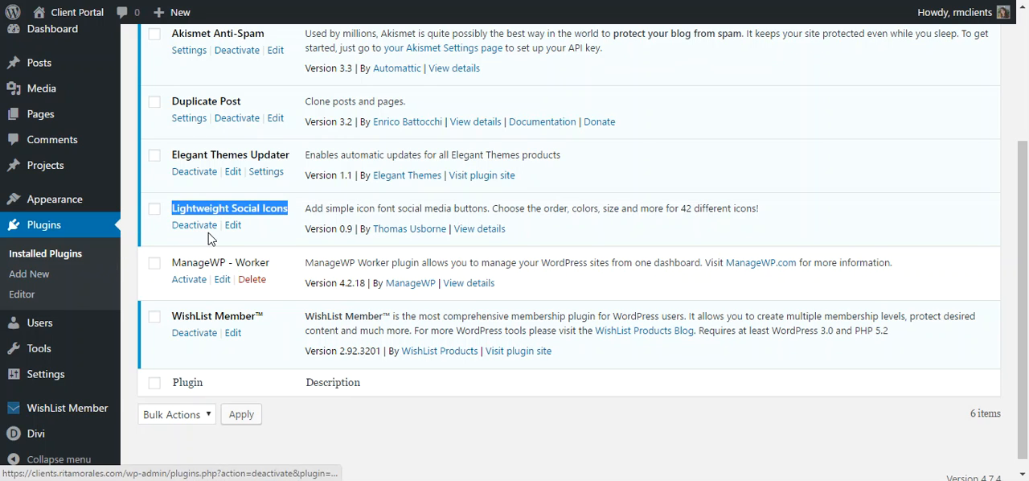
mouse_move(123, 223)
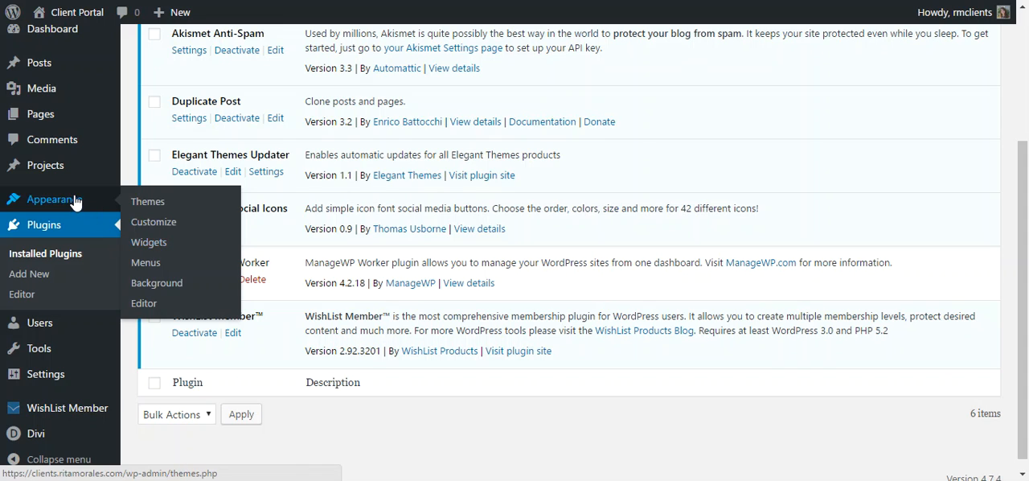
mouse_move(149, 242)
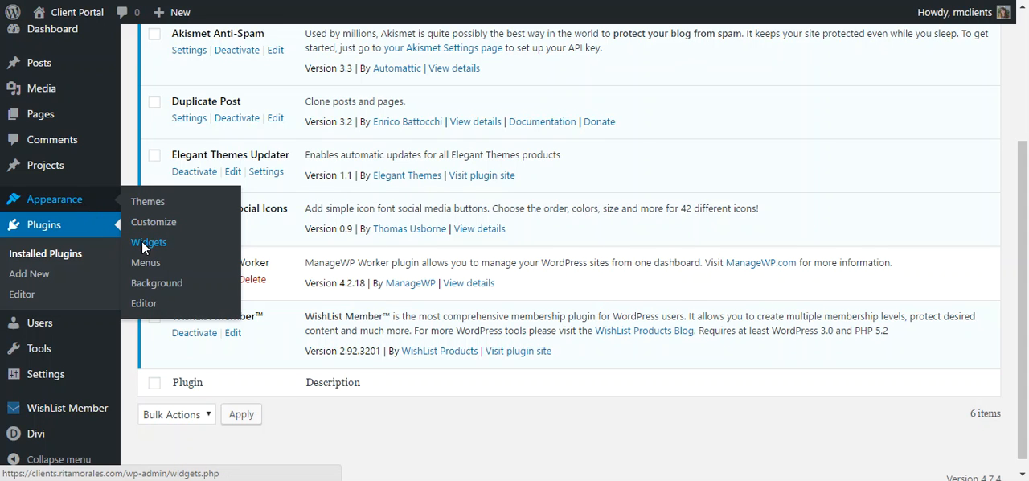
Open Appearance > Widgets and expand the Lightweight Social Icons widget in Footer Area #1
left_click(148, 242)
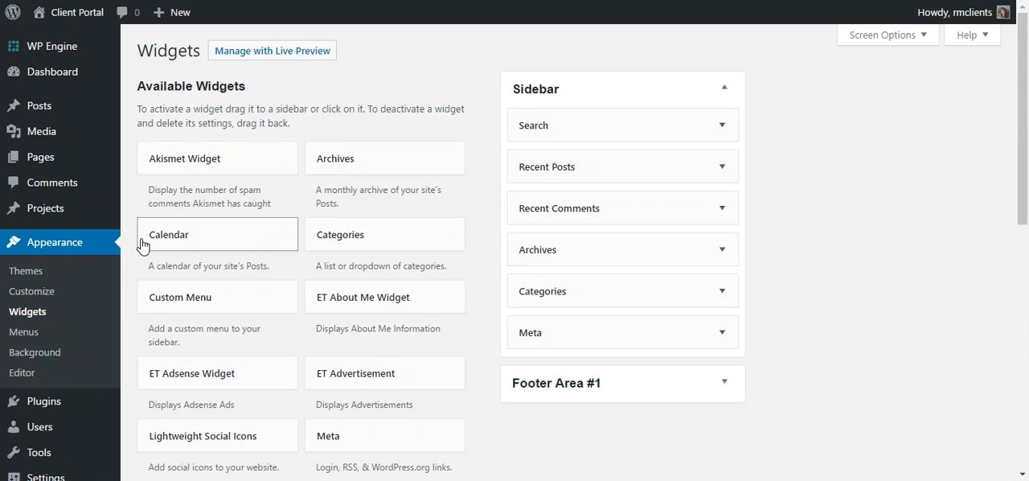
scroll("down", 3)
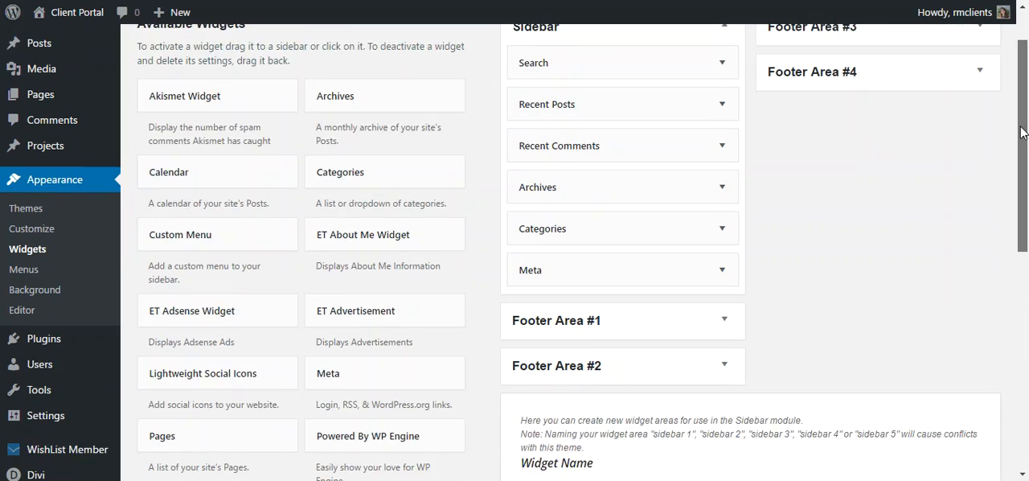
scroll("down", 3)
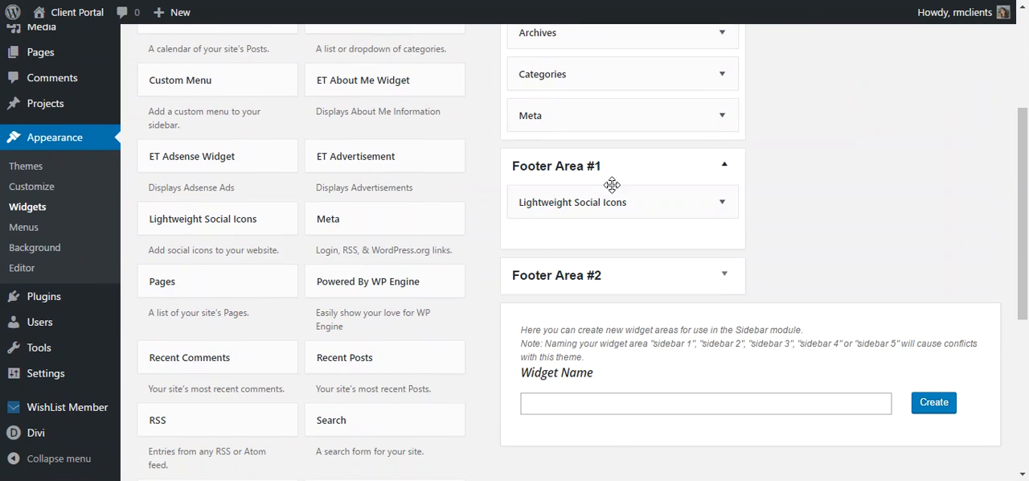
mouse_move(273, 223)
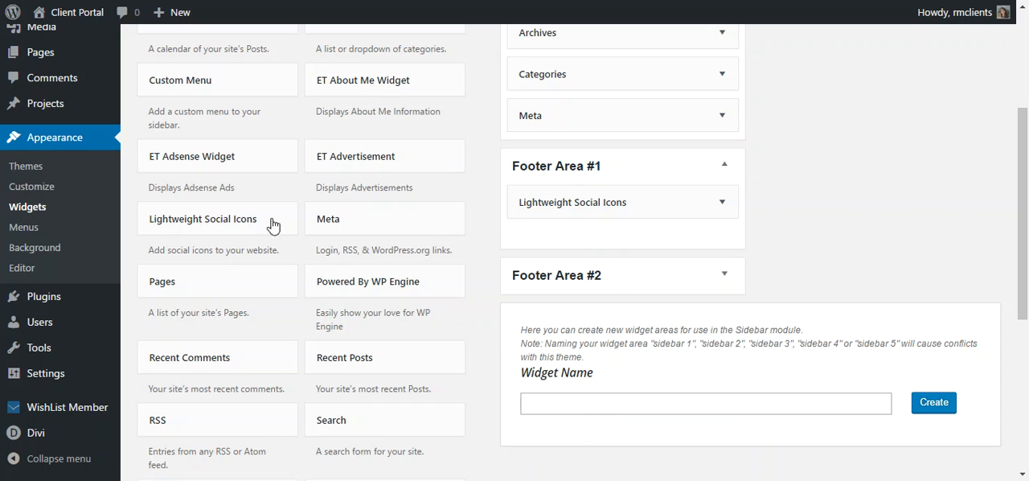
mouse_move(422, 101)
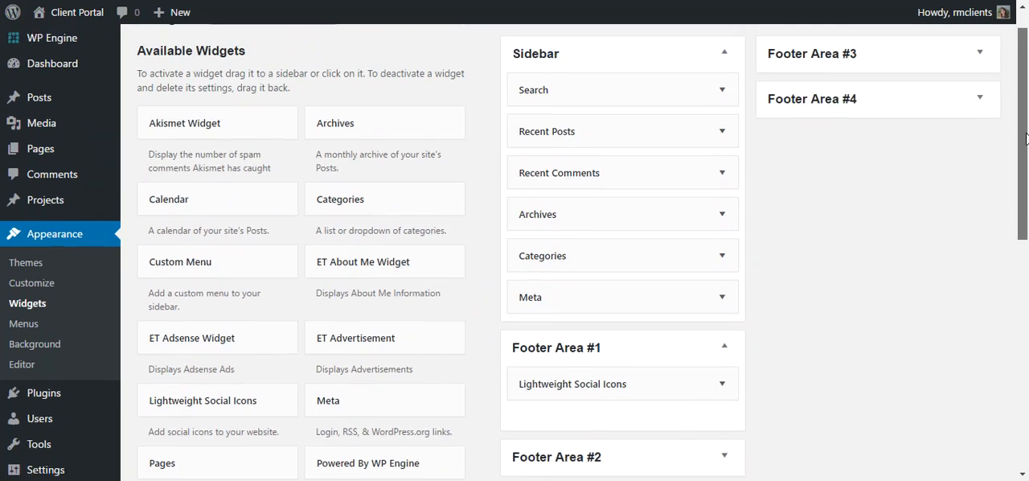
scroll("down", 3)
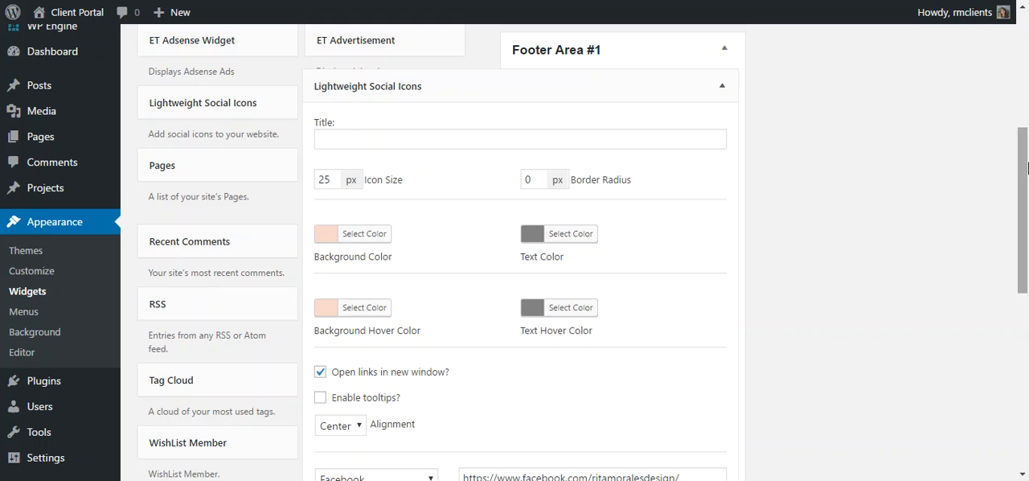
scroll("down", 3)
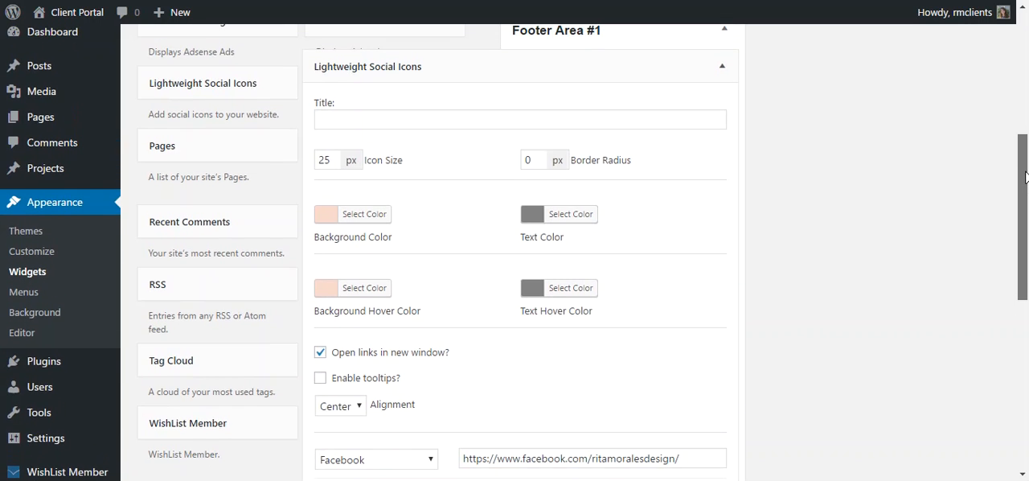
scroll("down", 3)
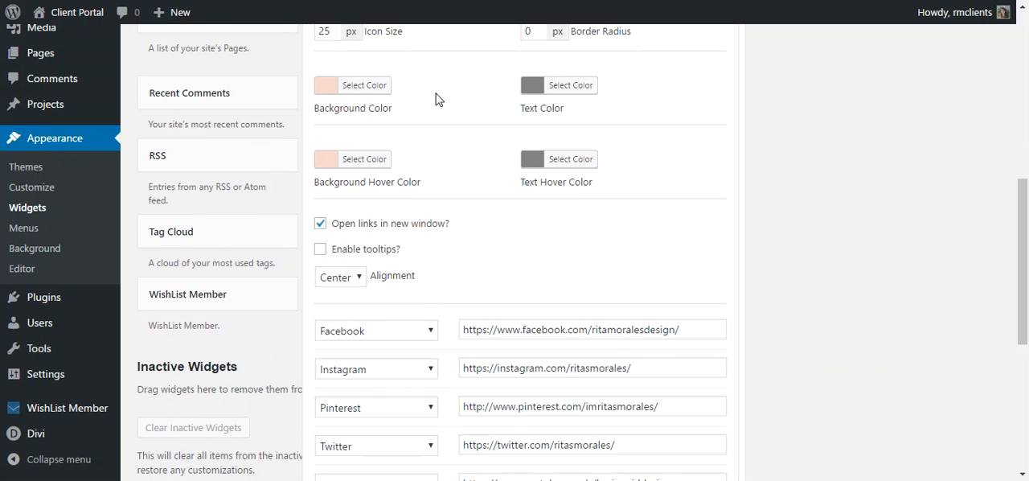
mouse_move(365, 85)
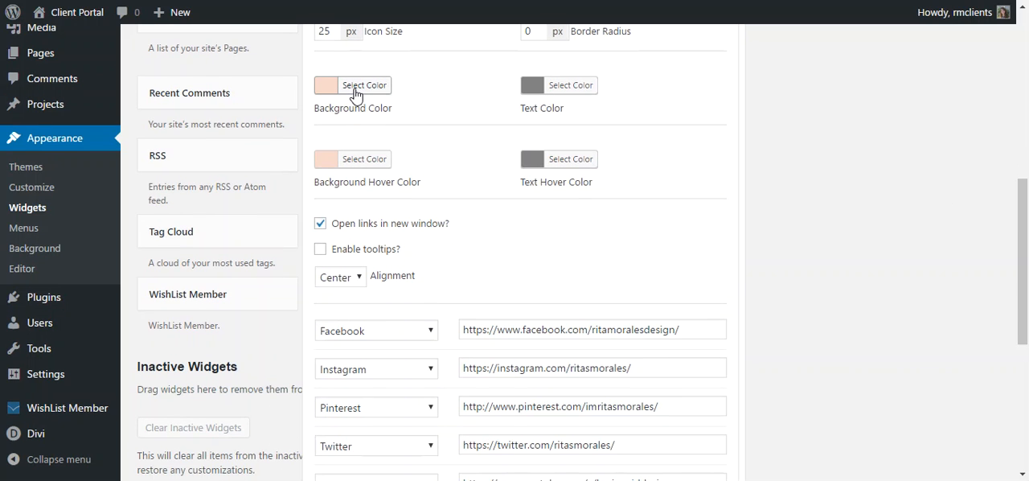
mouse_move(349, 179)
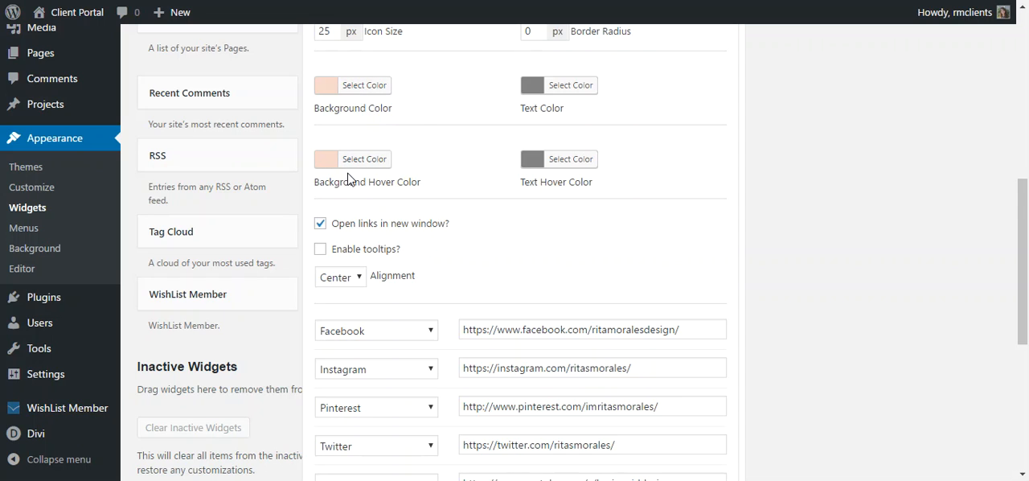
mouse_move(404, 193)
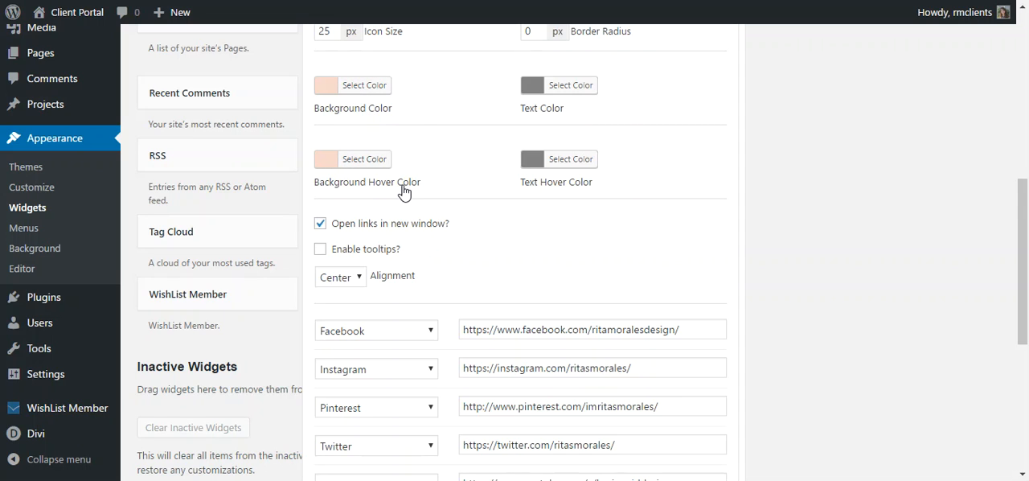
mouse_move(417, 169)
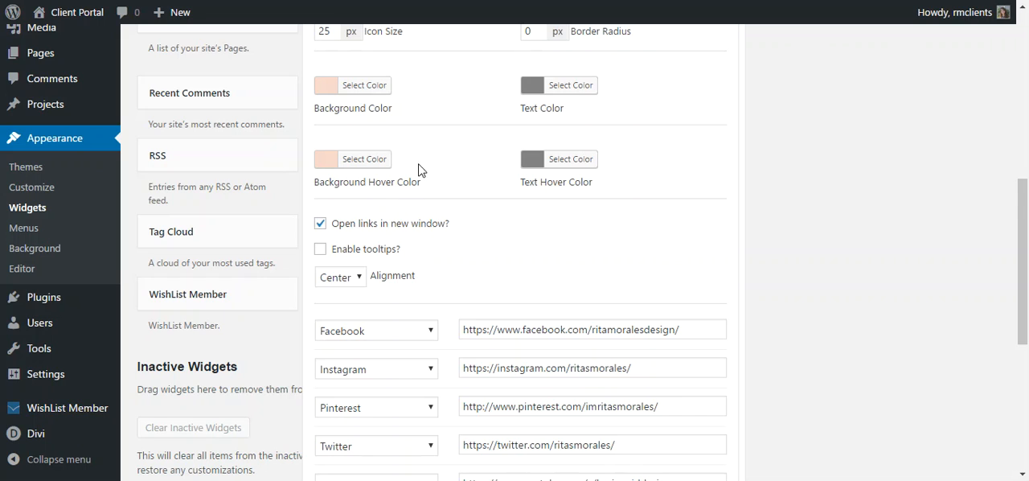
mouse_move(369, 120)
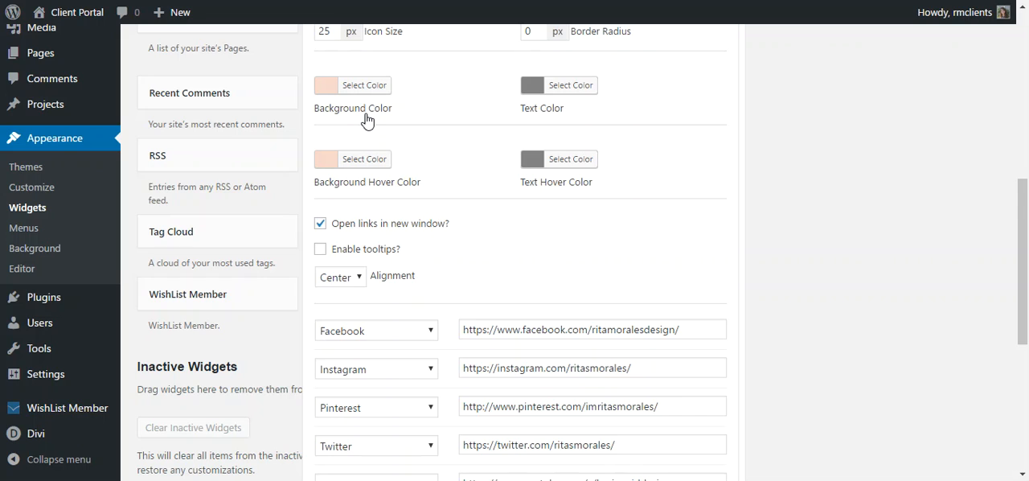
mouse_move(370, 114)
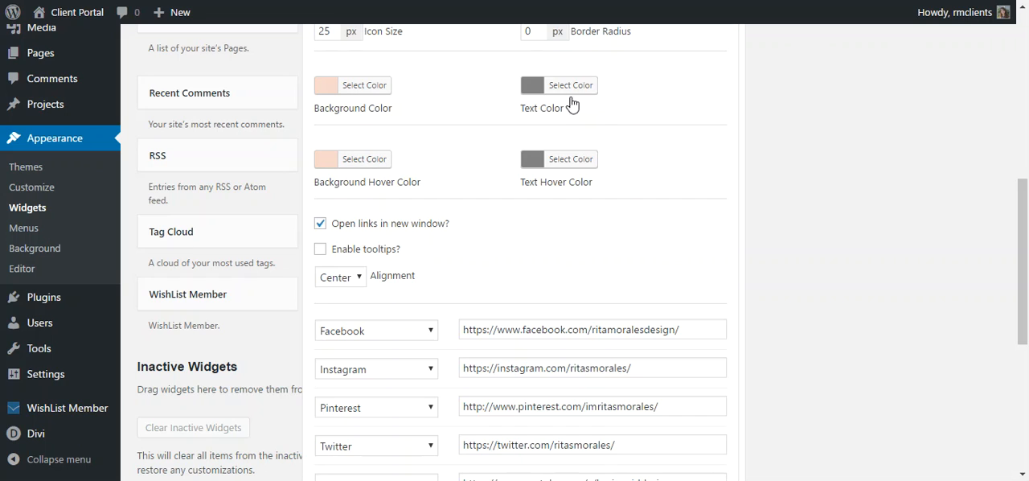
mouse_move(563, 89)
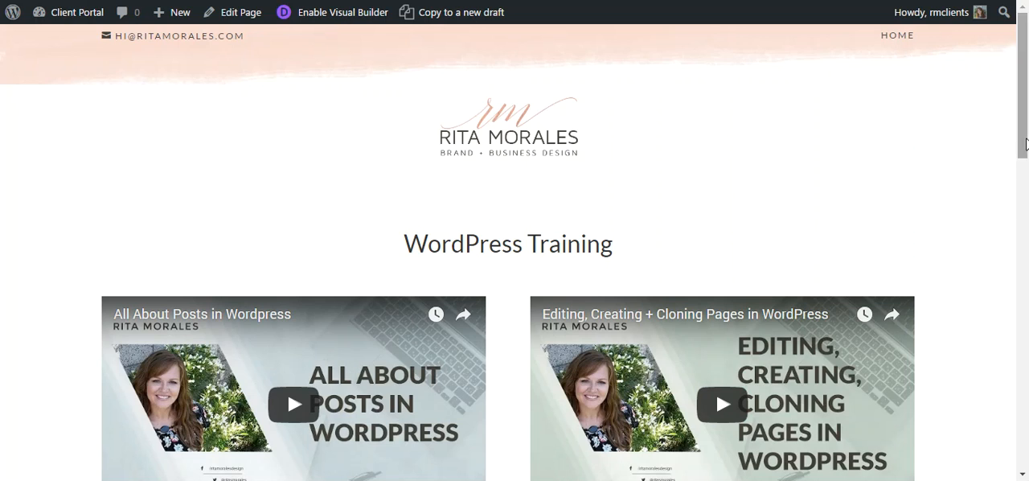
scroll("down", 3)
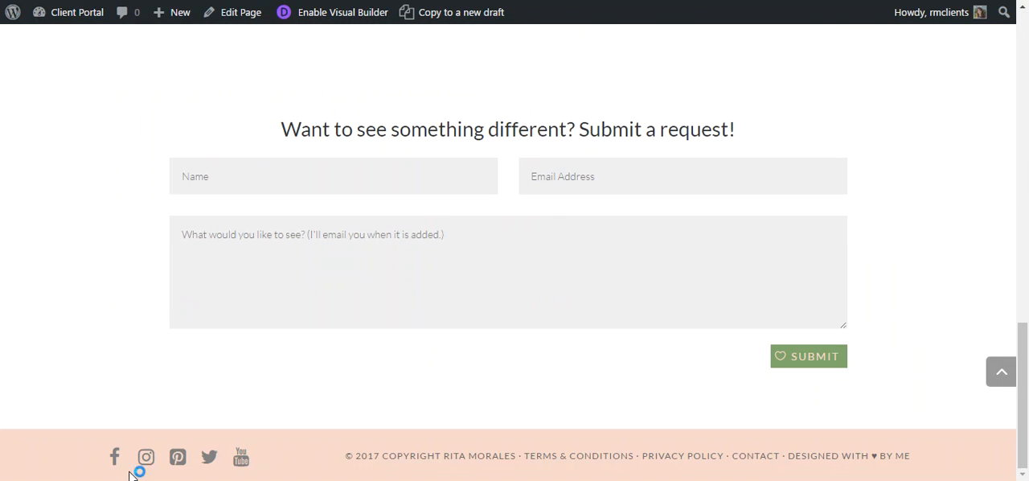
mouse_move(208, 456)
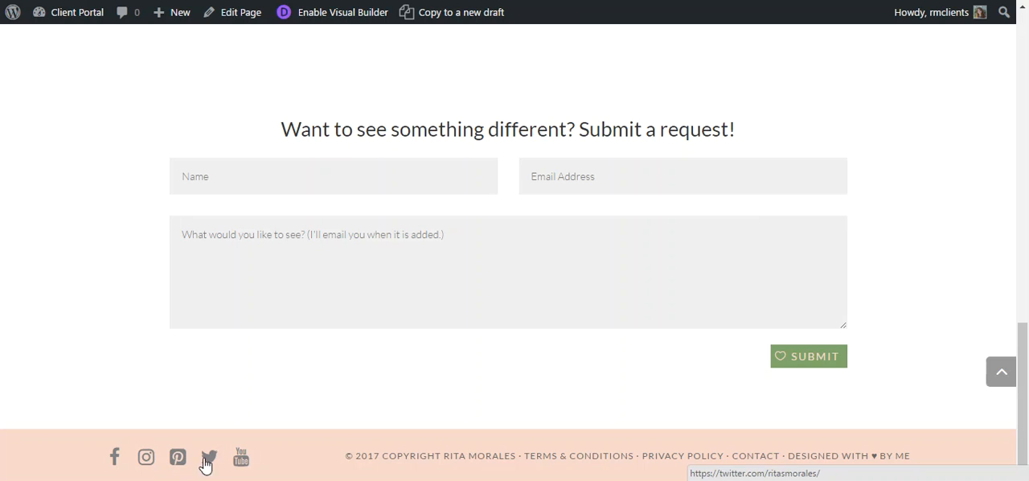
mouse_move(241, 457)
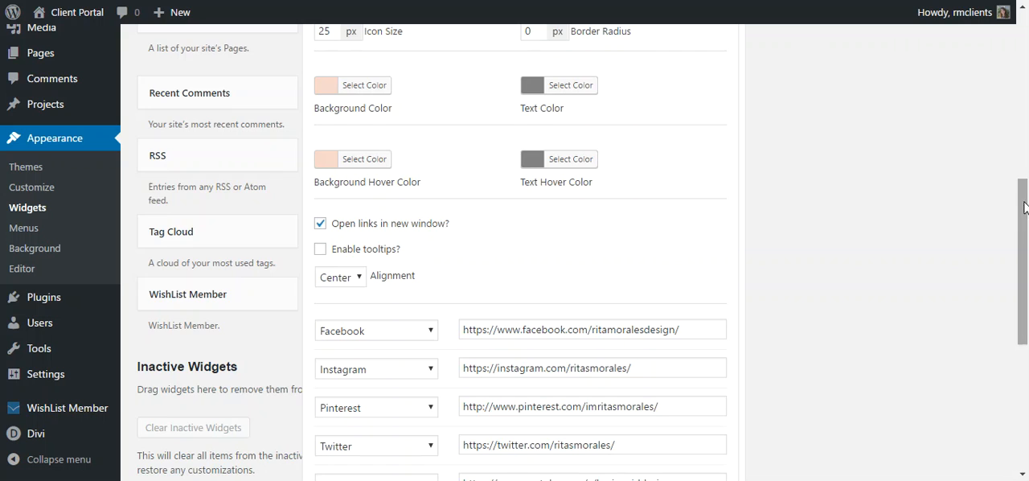
Reselect Facebook as the first network in the social icons widget
scroll("down", 3)
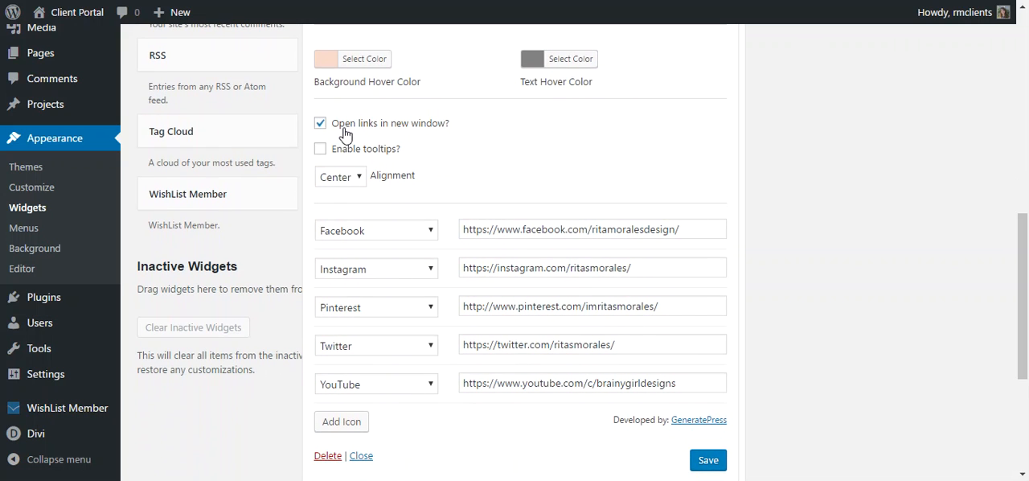
mouse_move(311, 22)
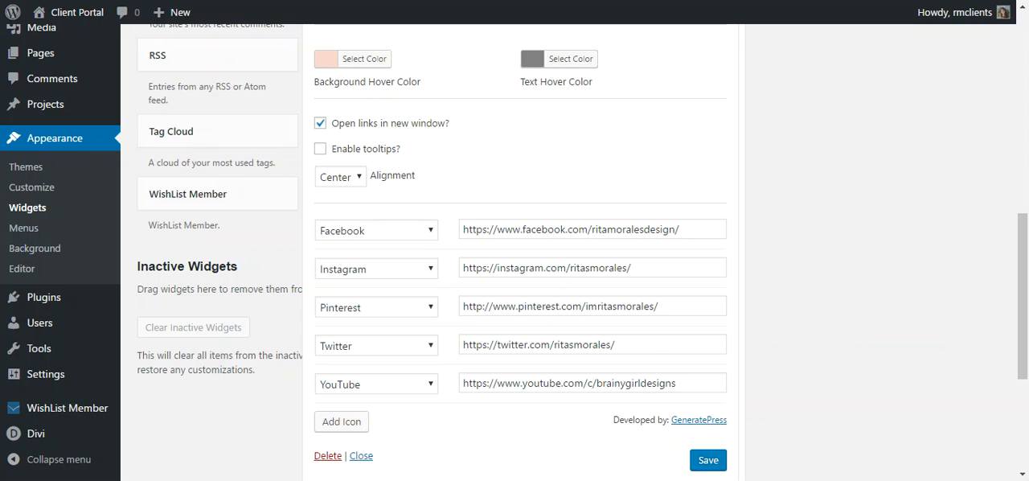
mouse_move(875, 226)
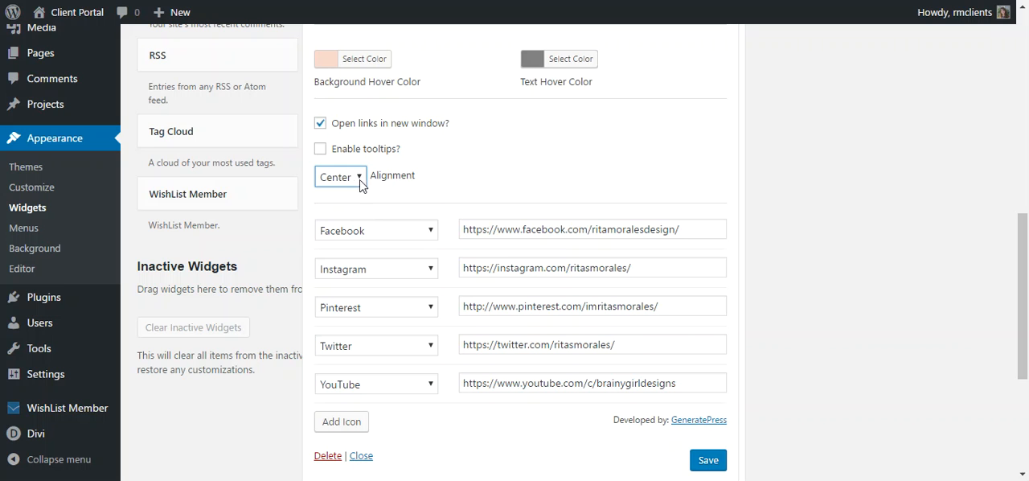
scroll("down", 3)
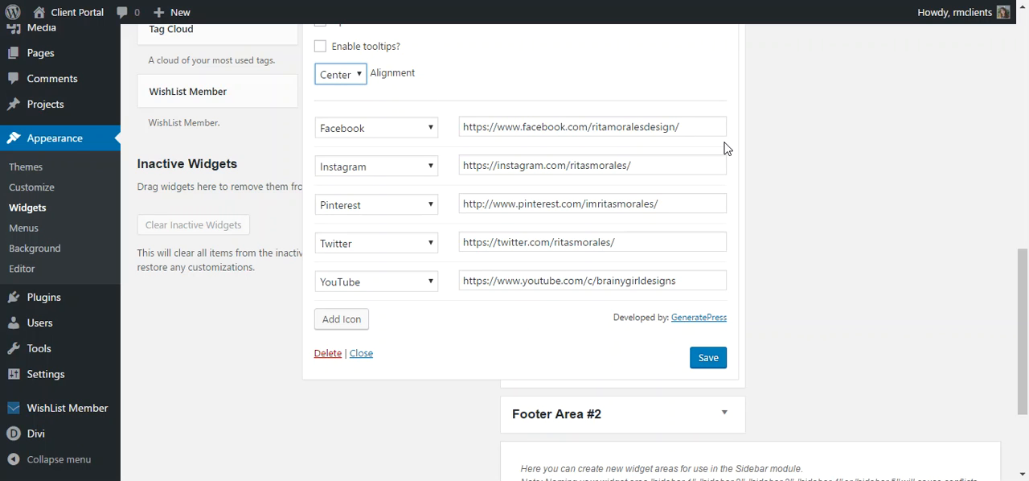
mouse_move(427, 146)
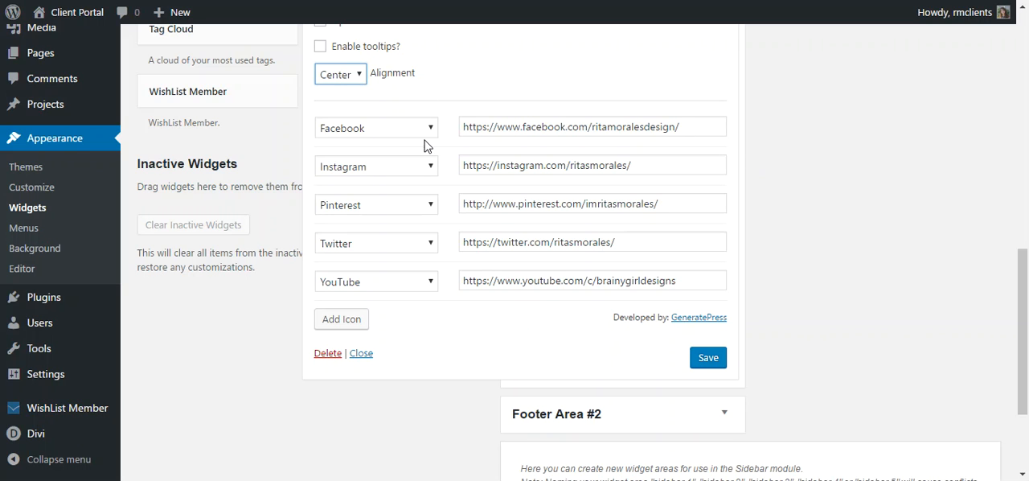
mouse_move(393, 138)
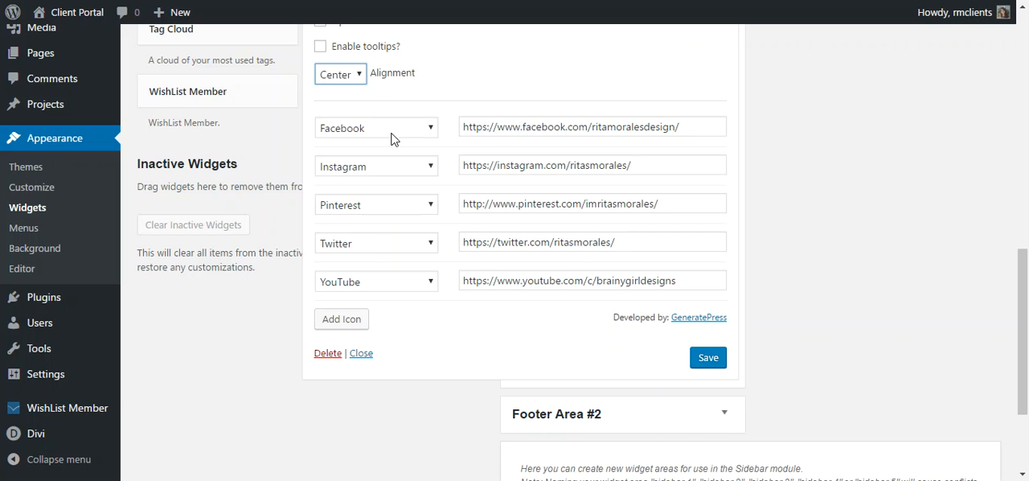
mouse_move(497, 198)
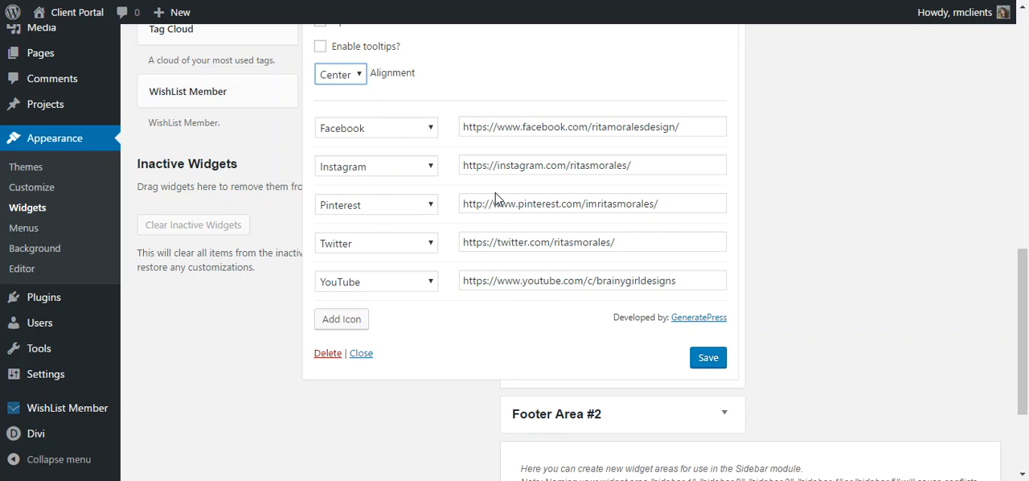
left_click(376, 128)
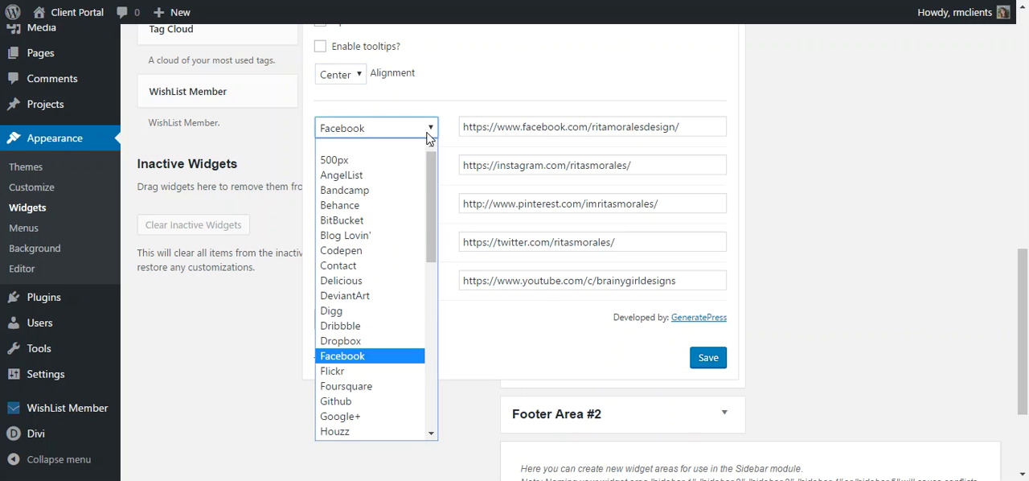
scroll("down", 3)
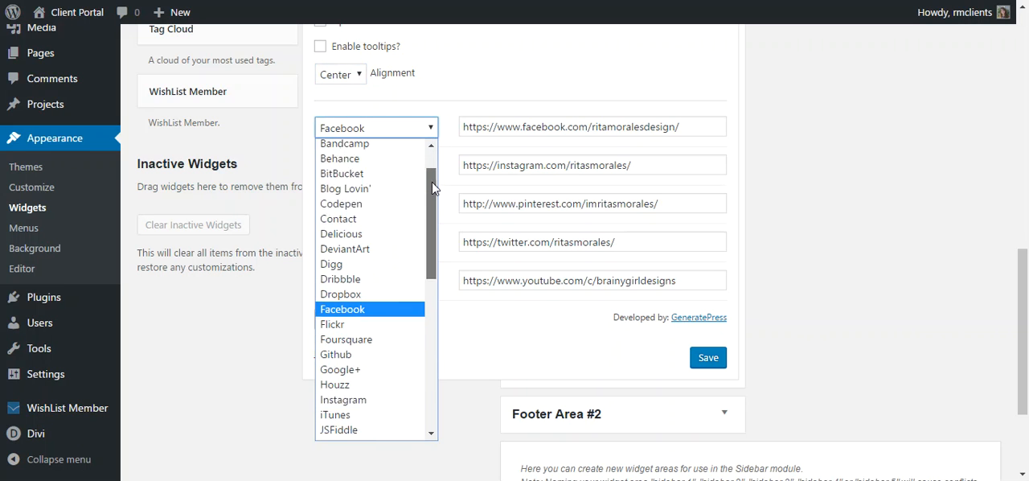
scroll("down", 3)
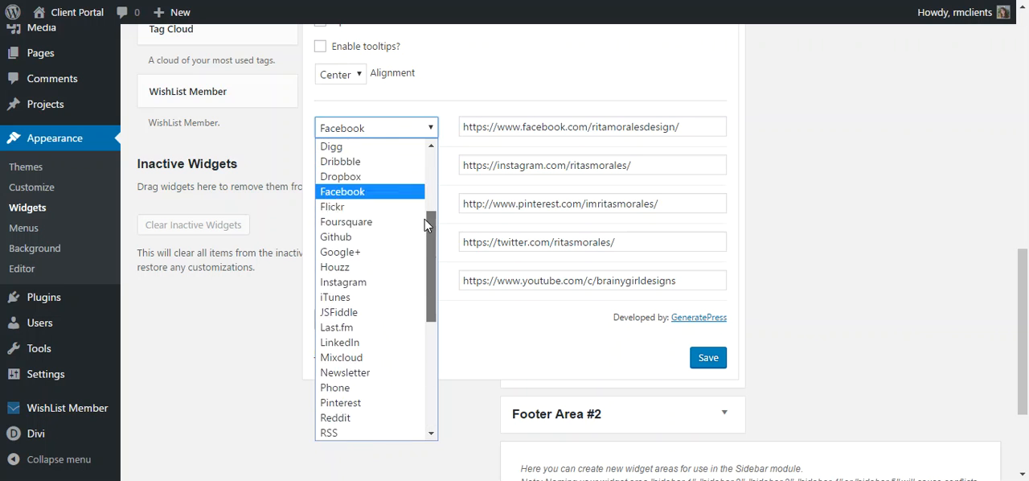
left_click(342, 192)
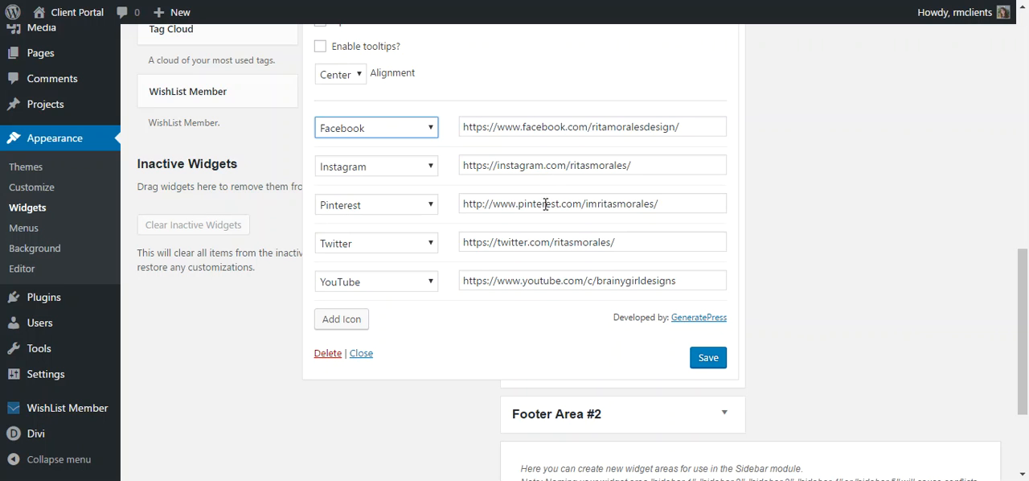
mouse_move(869, 215)
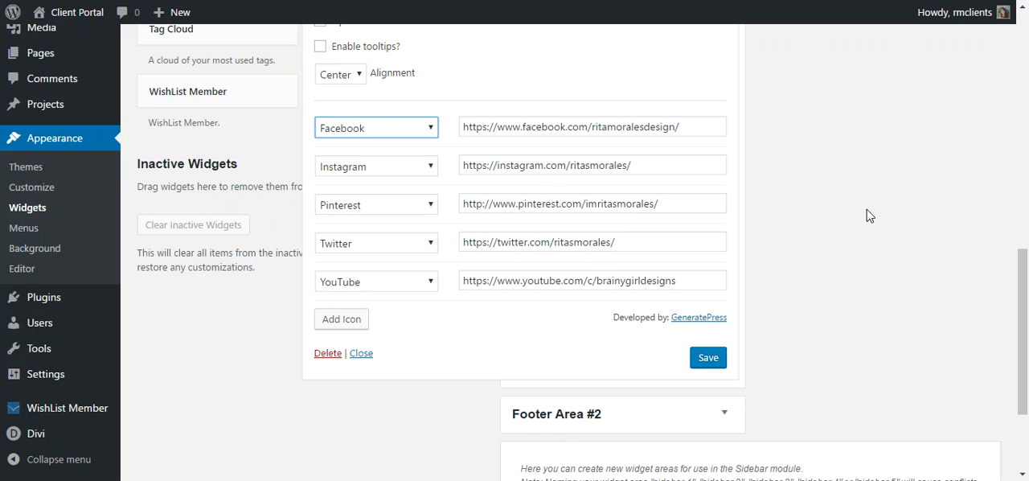
scroll("down", 3)
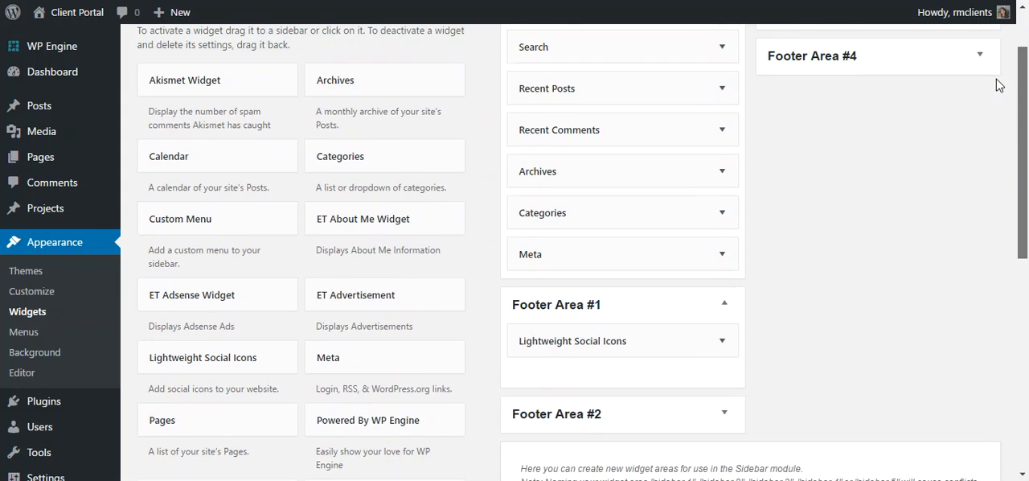
scroll("down", 3)
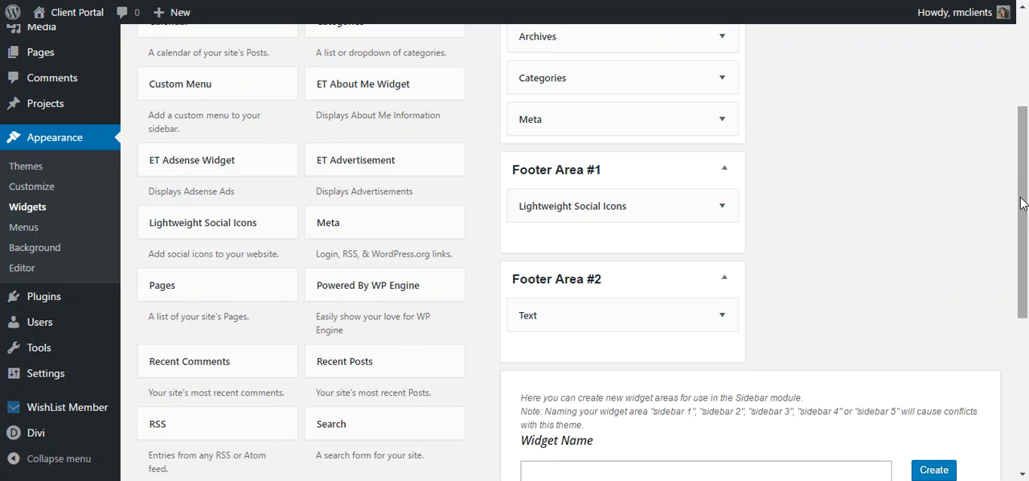
scroll("down", 3)
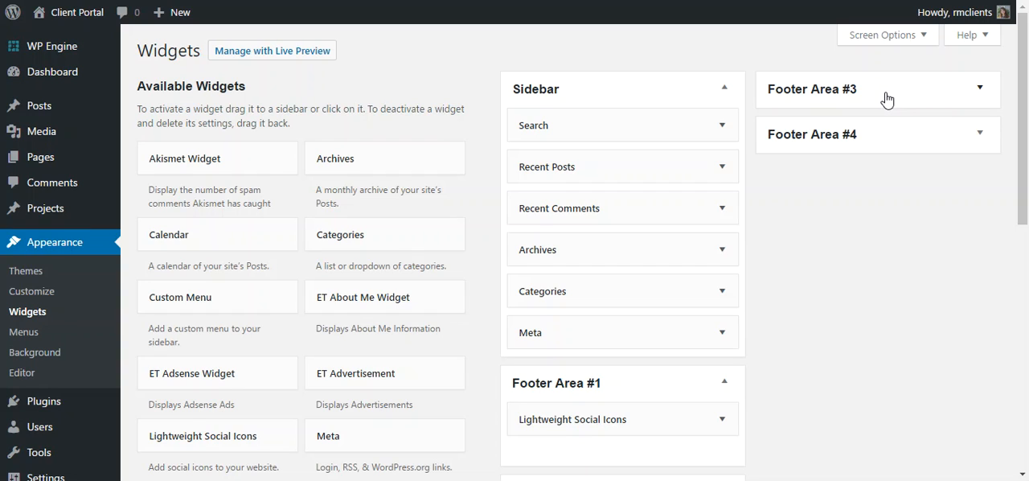
mouse_move(831, 149)
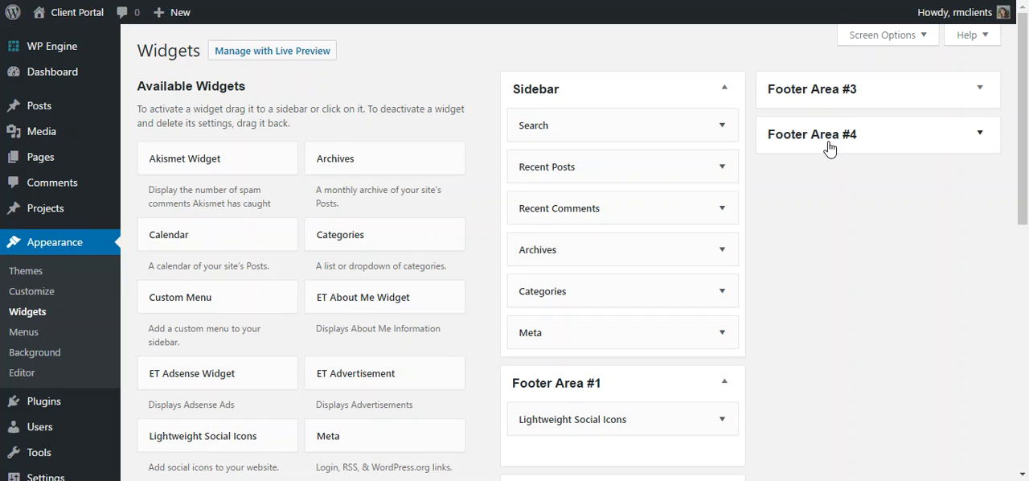
mouse_move(907, 181)
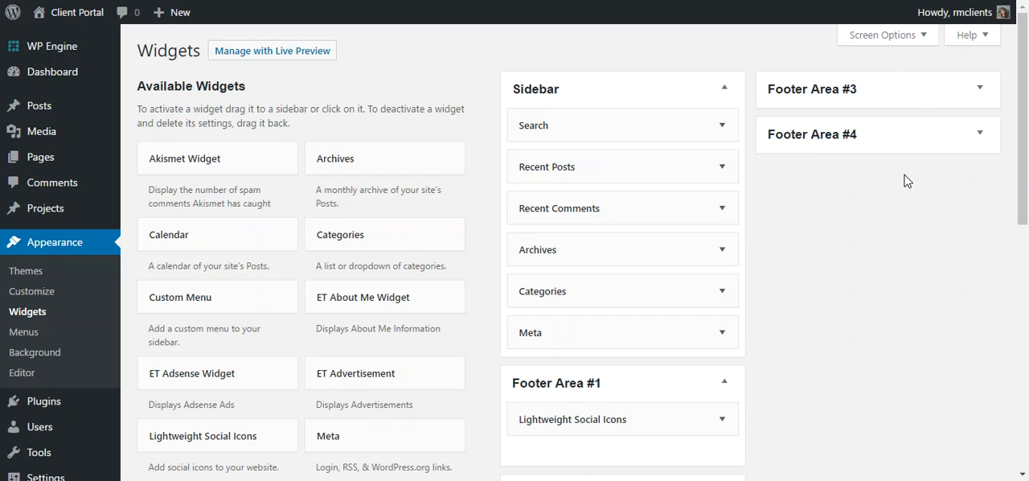
mouse_move(1002, 102)
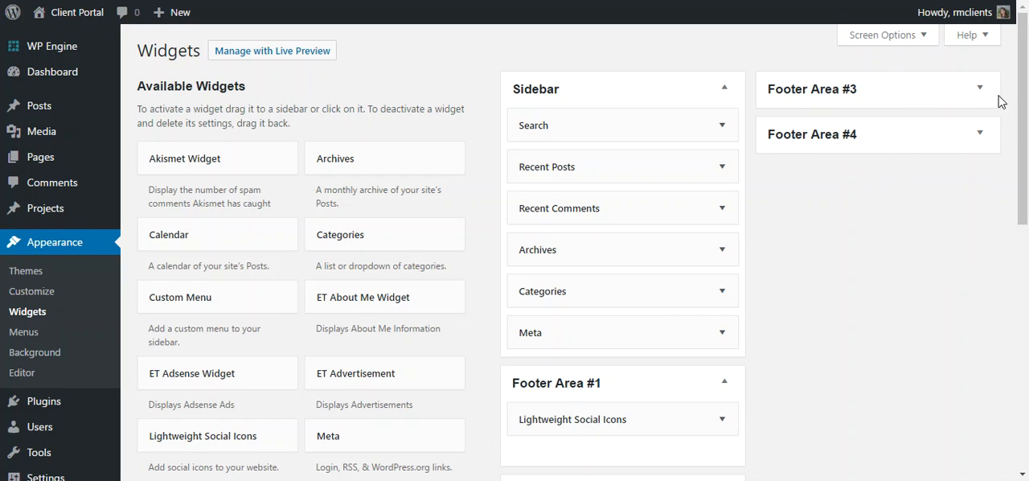
scroll("down", 3)
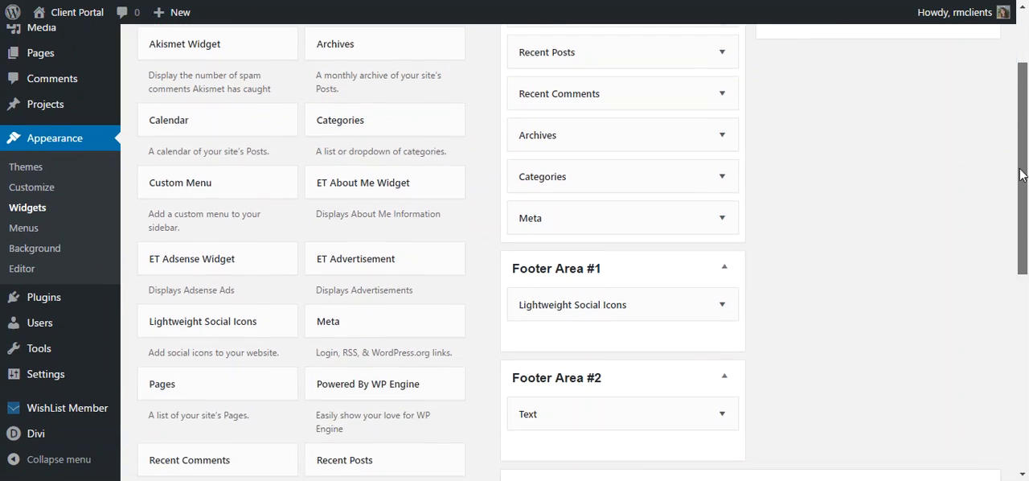
scroll("down", 3)
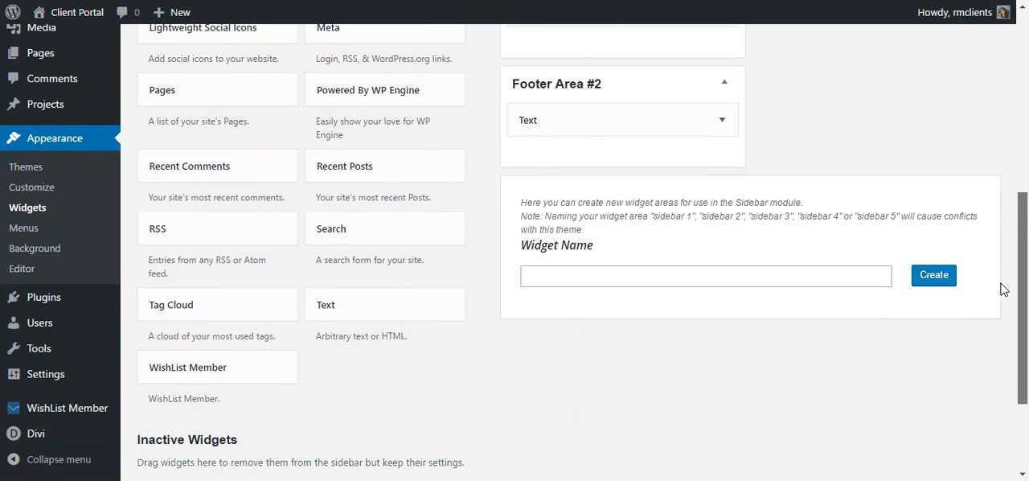
scroll("down", 3)
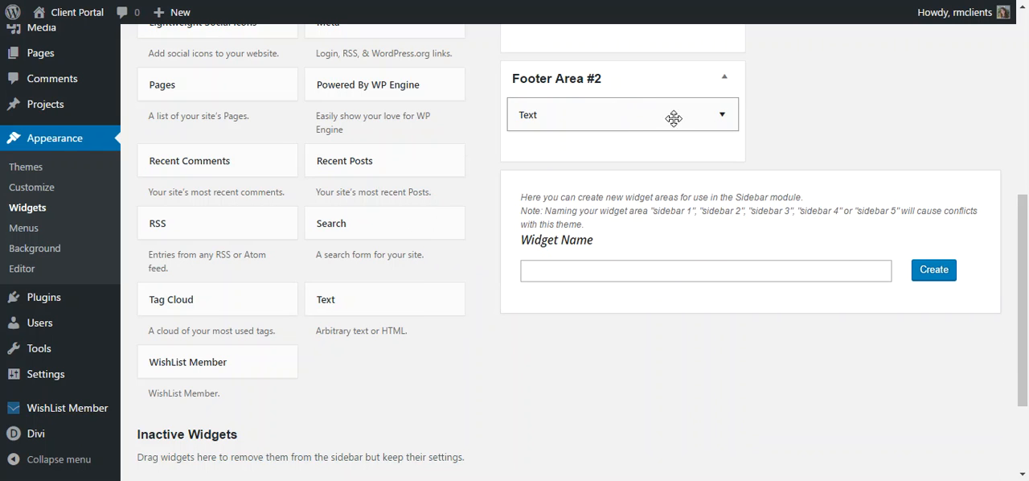
Add a Text widget to Footer Area #2, delete it, and expand the original copyright Text widget
left_click(385, 299)
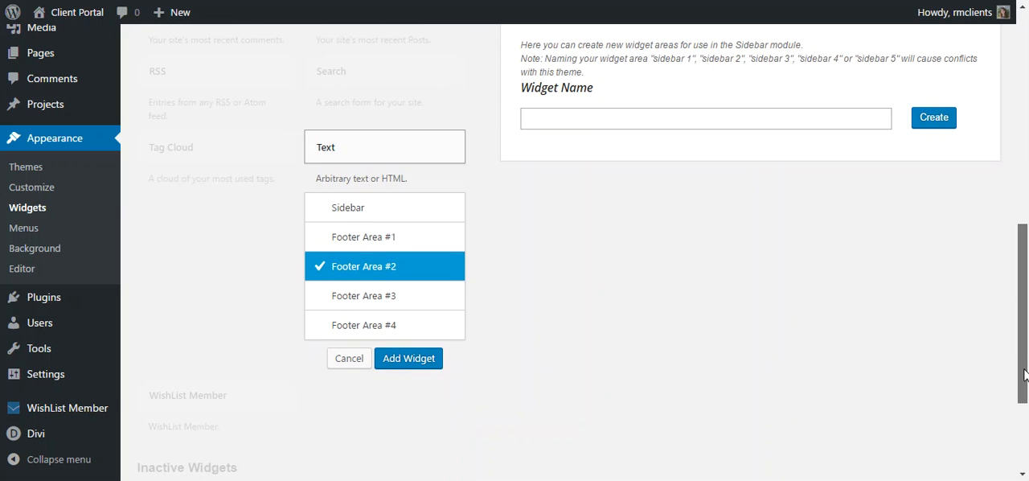
left_click(409, 357)
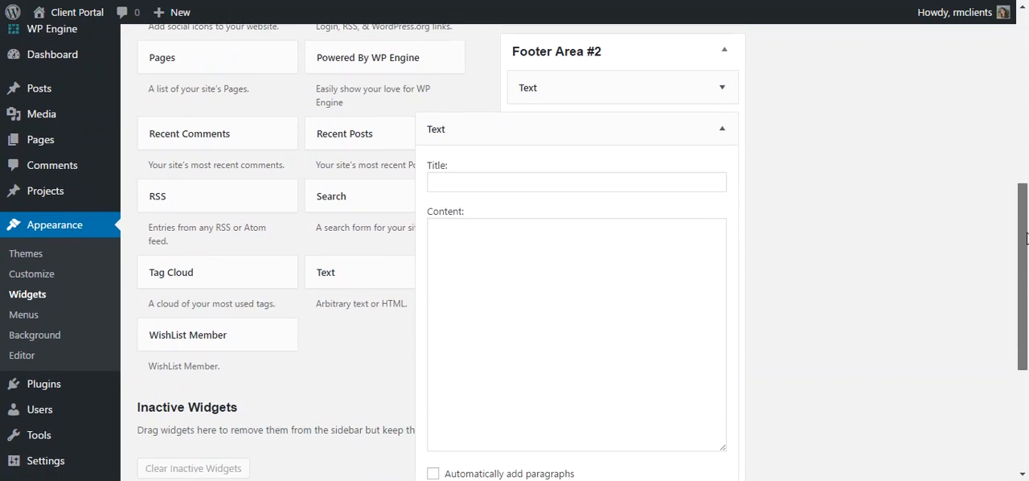
scroll("down", 3)
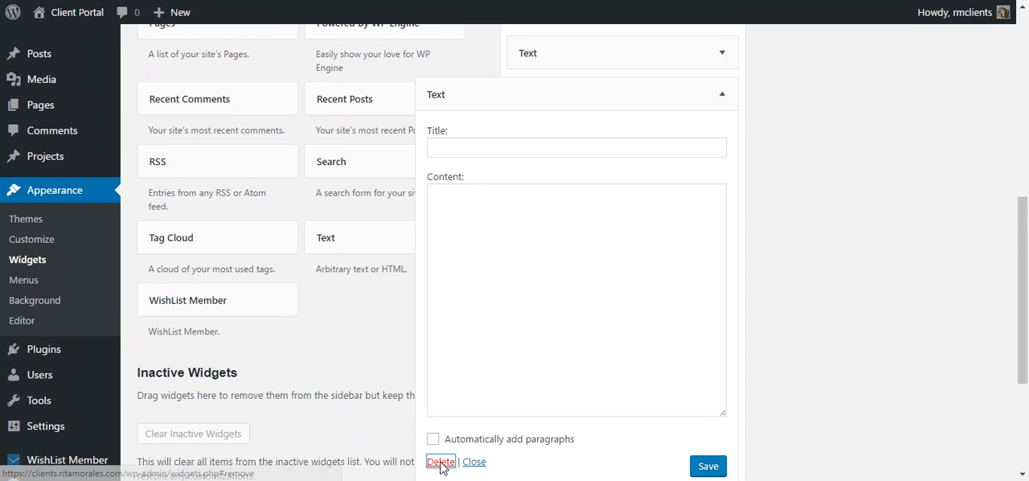
left_click(440, 460)
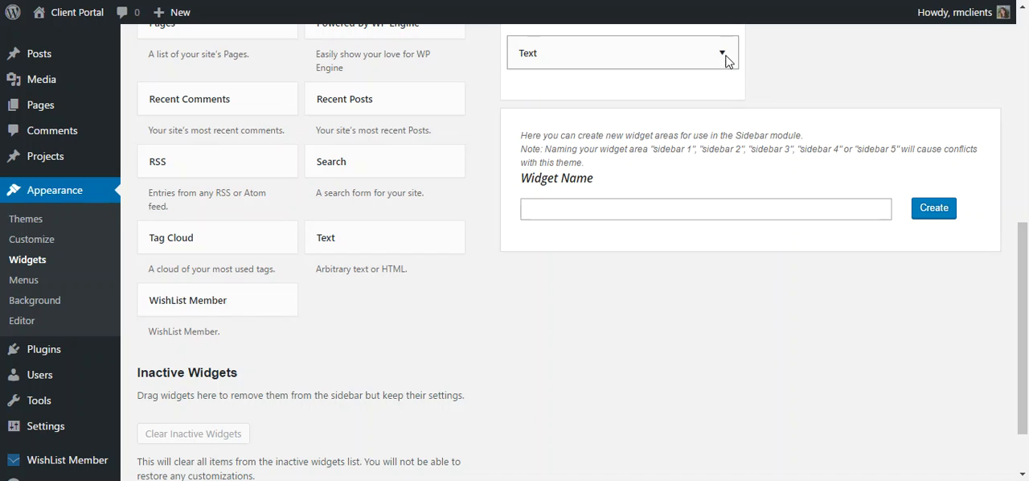
left_click(721, 52)
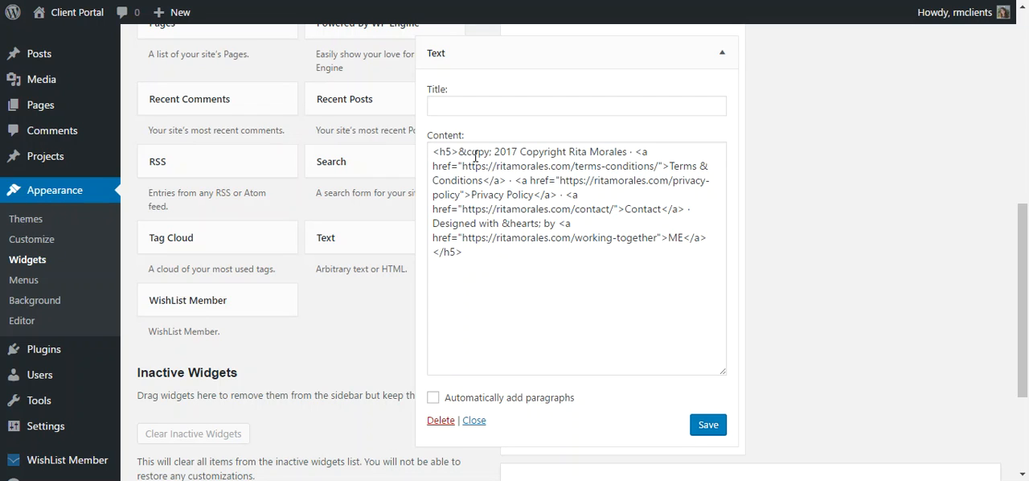
mouse_move(513, 242)
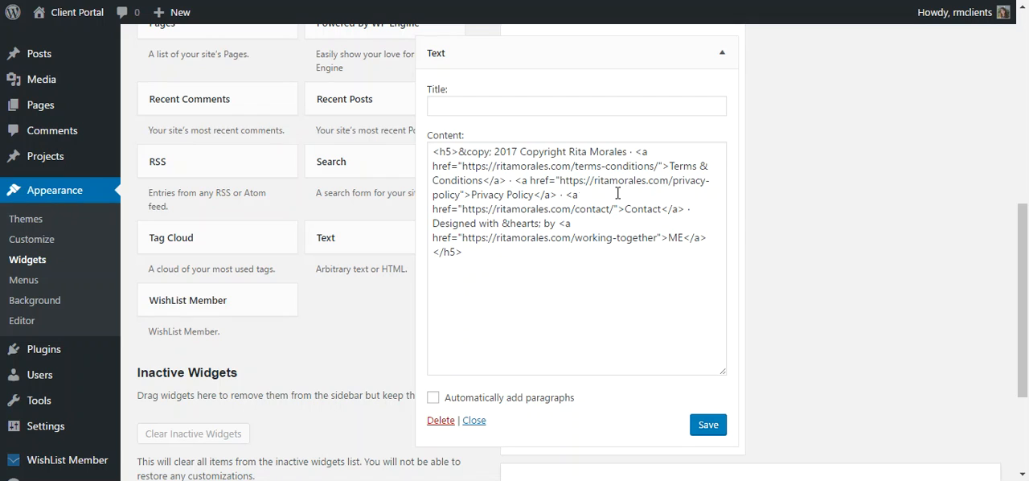
mouse_move(743, 211)
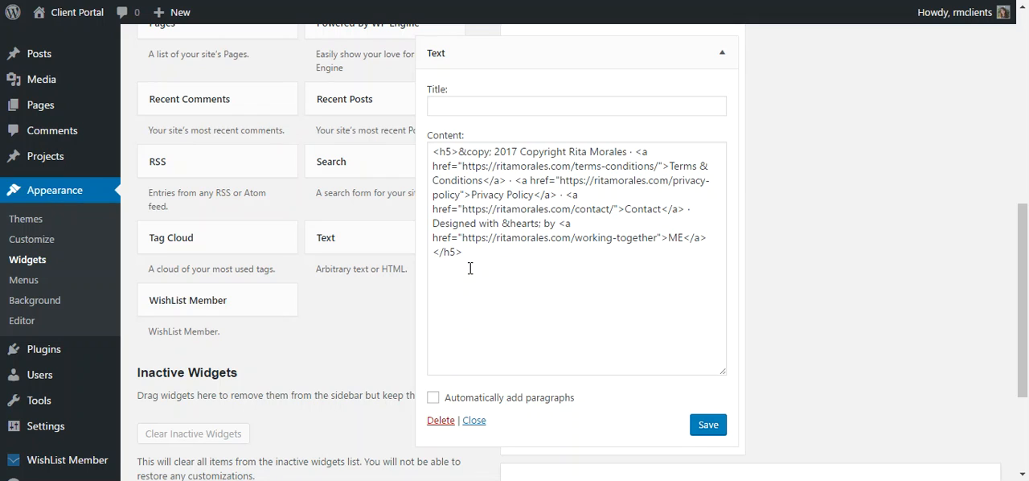
mouse_move(530, 363)
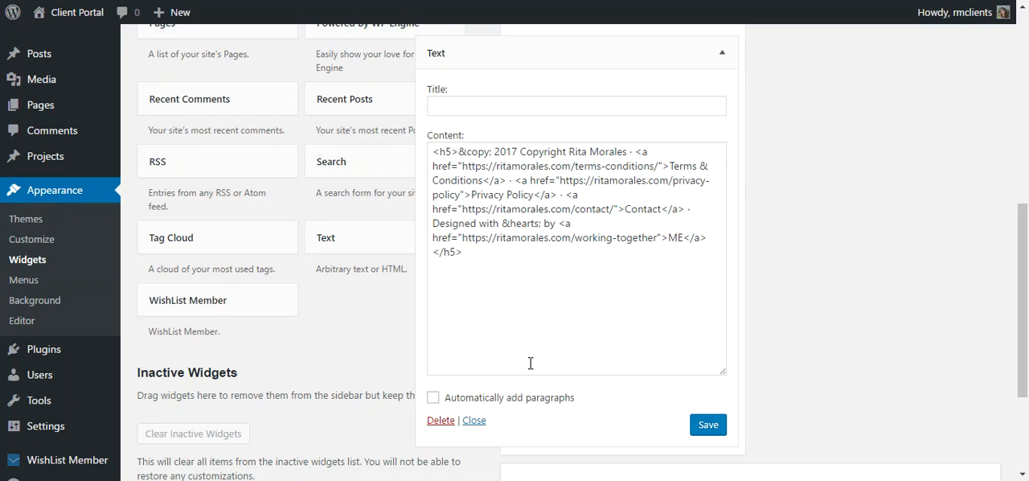
mouse_move(449, 168)
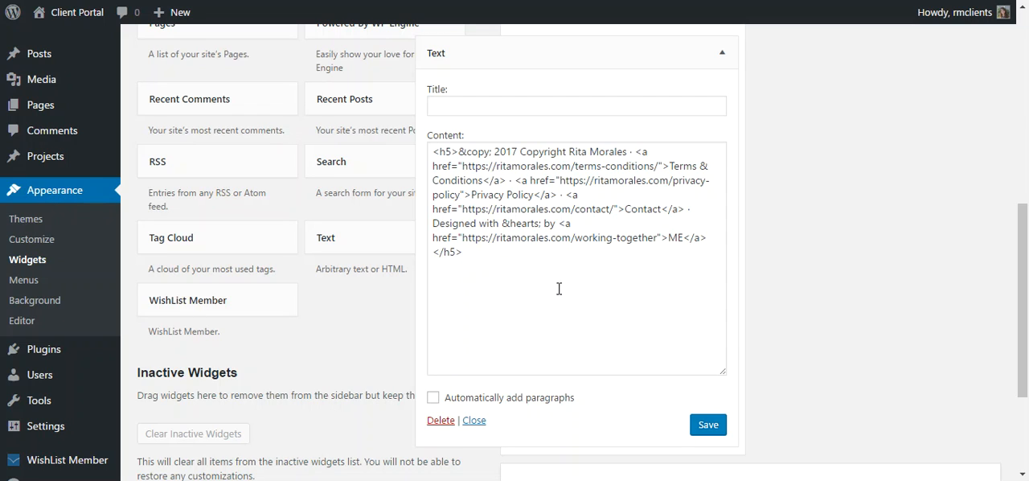
mouse_move(486, 179)
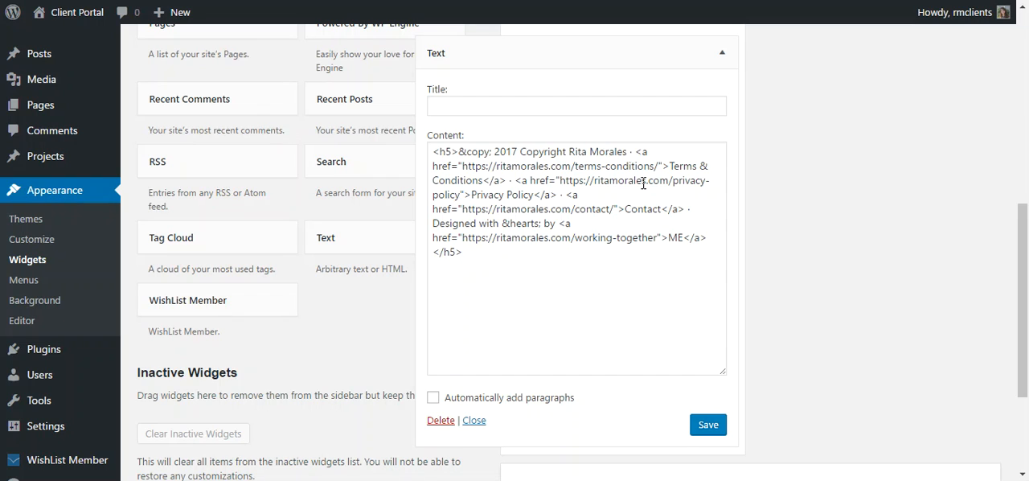
mouse_move(663, 175)
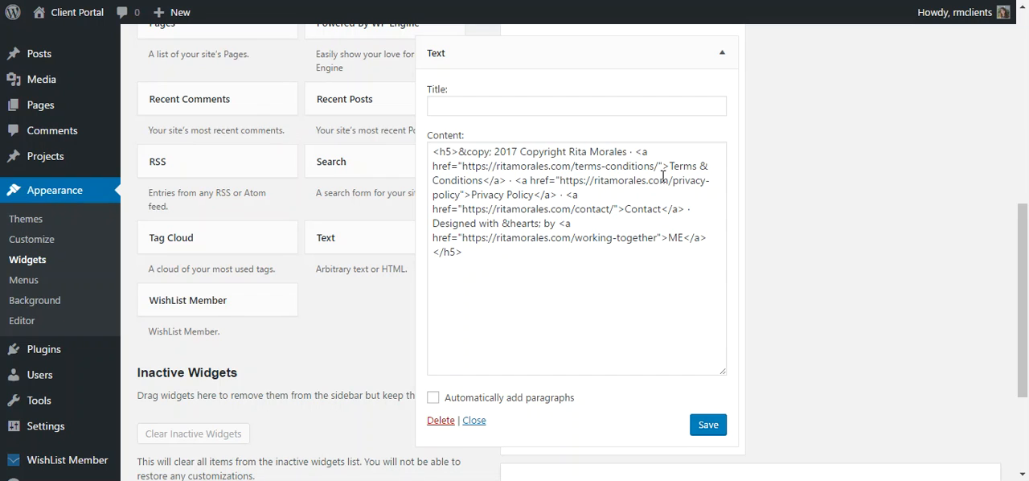
mouse_move(655, 223)
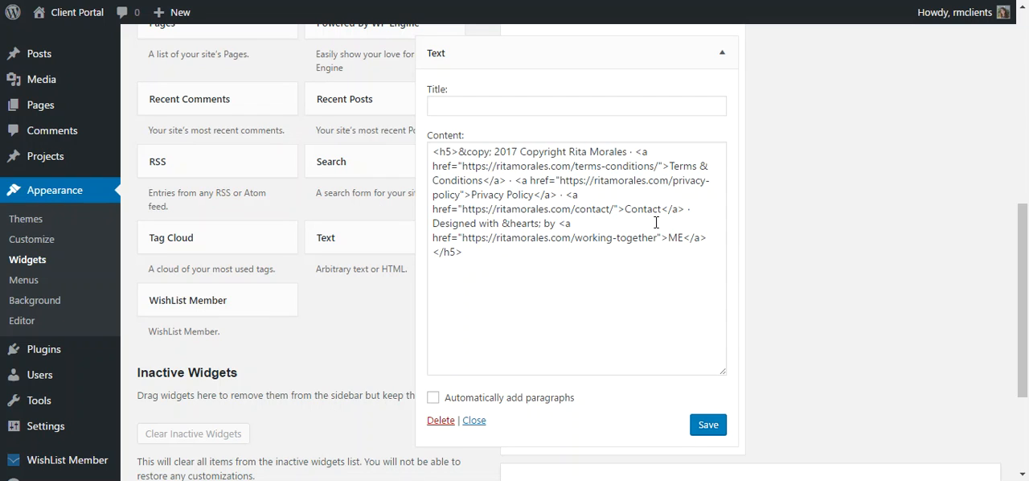
mouse_move(501, 290)
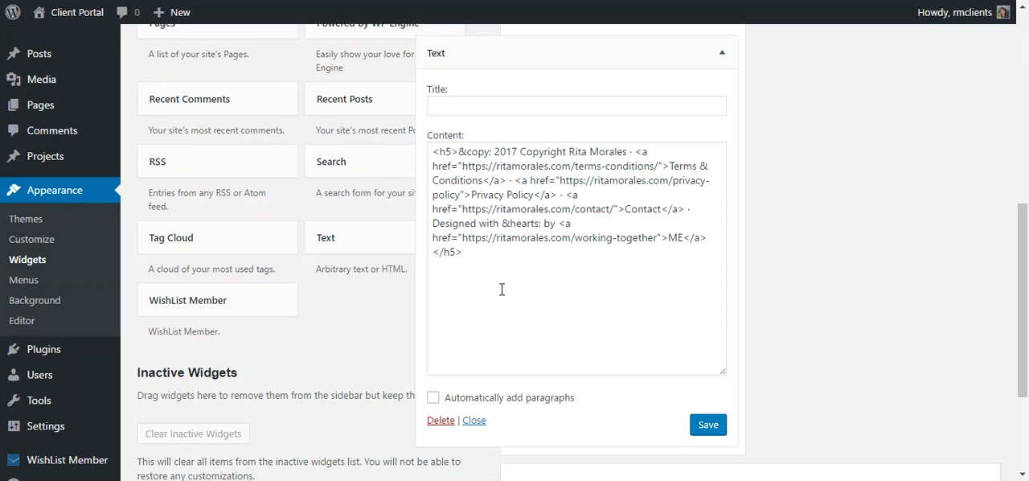
mouse_move(474, 419)
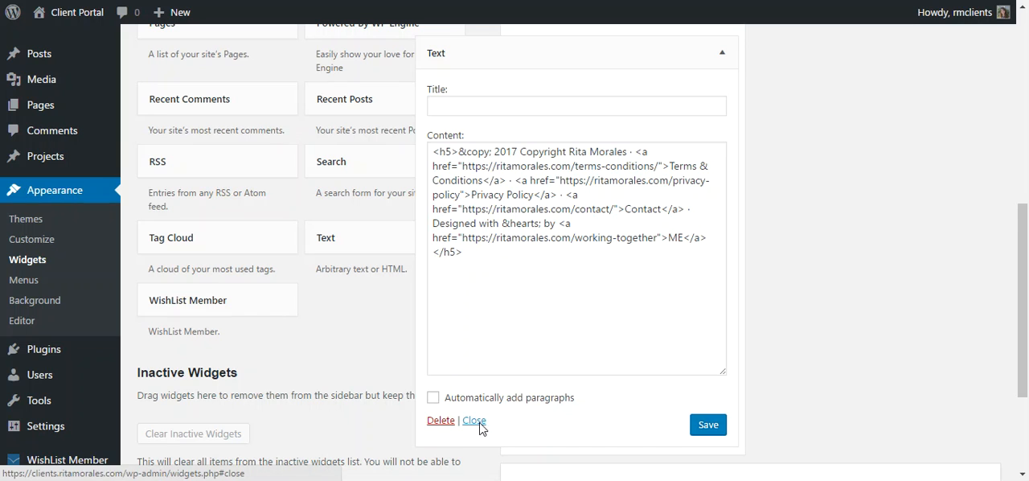
Review the copyright HTML with Terms, Privacy and Contact links, then collapse the Text widget
left_click(474, 419)
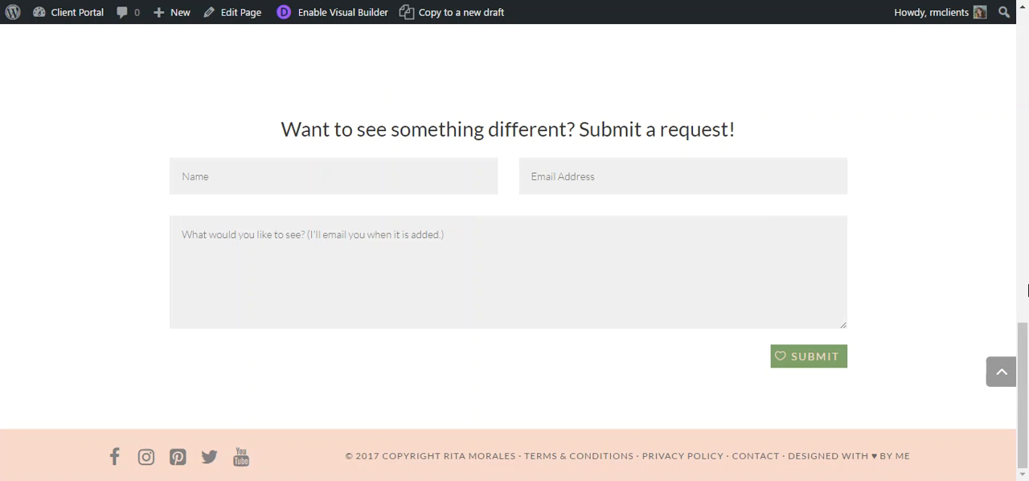
mouse_move(157, 305)
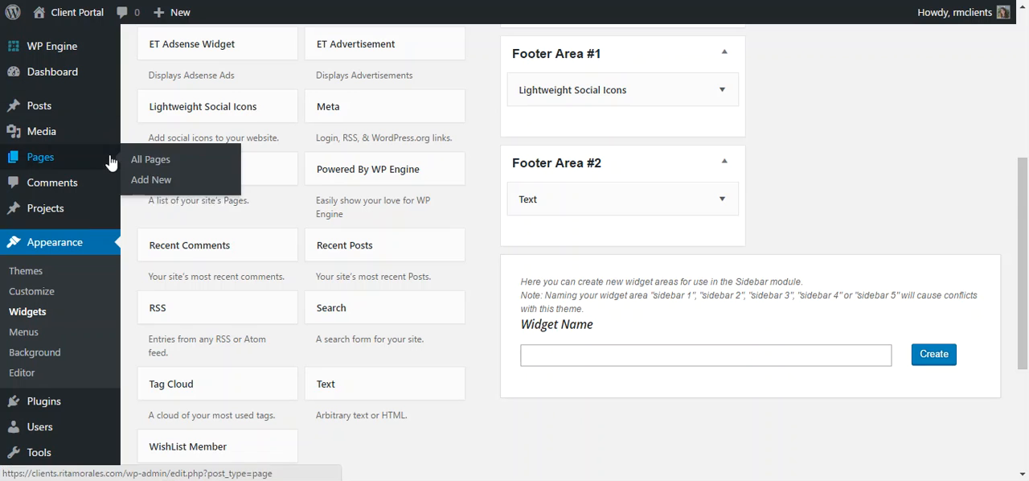
Scroll through the Divi child theme's style.css in the theme editor
scroll("down", 3)
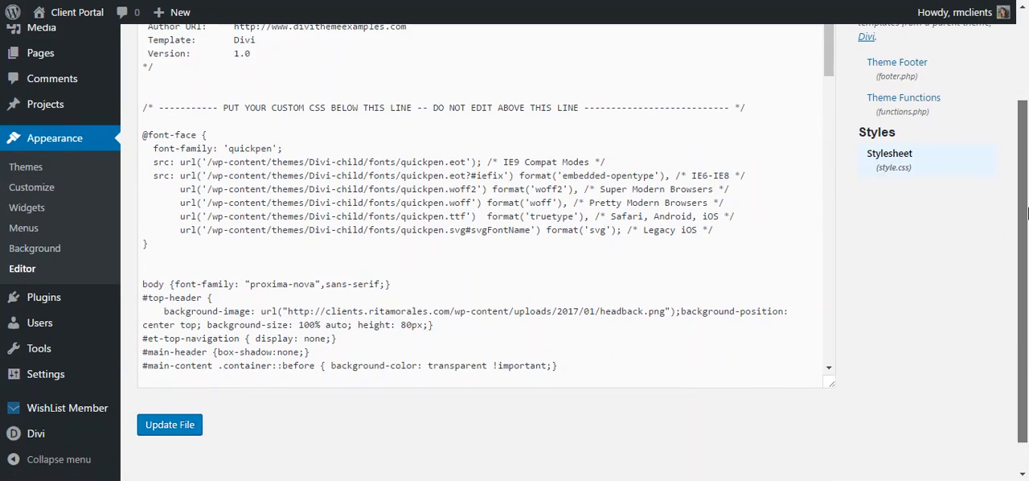
Check the #footer-bottom display:none rule in style.css and save the stylesheet
scroll("down", 3)
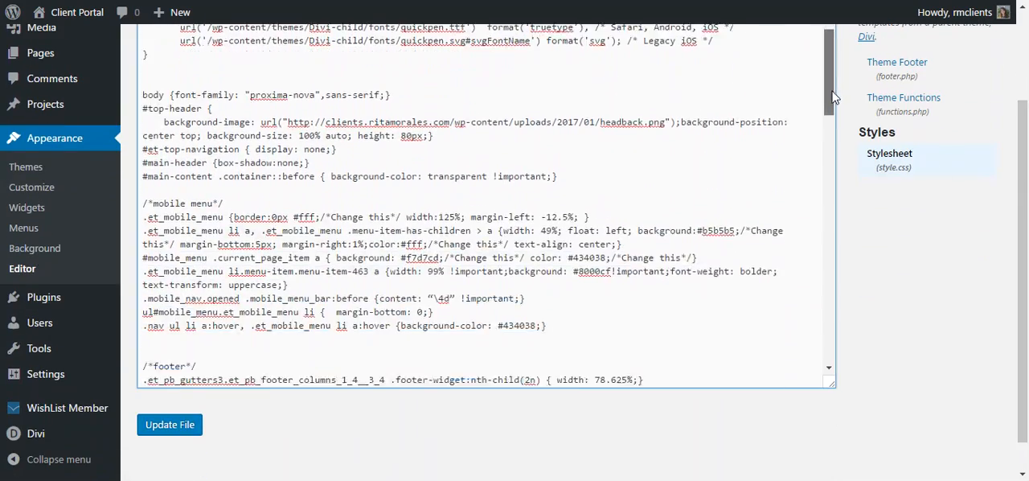
scroll("down", 3)
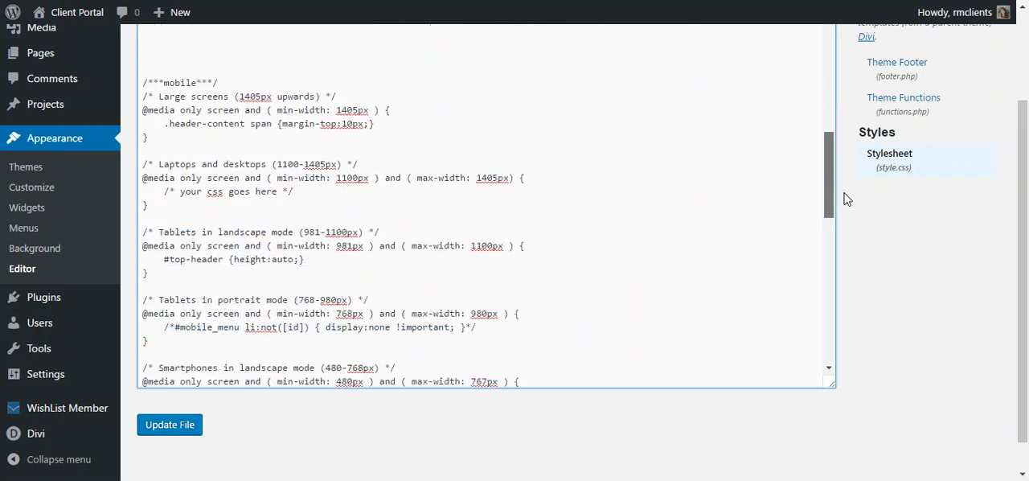
scroll("down", 3)
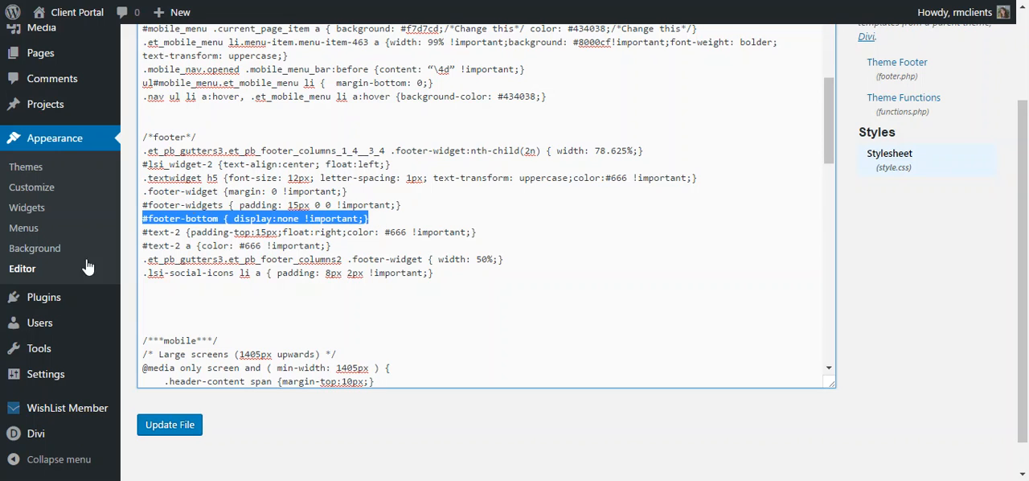
mouse_move(848, 282)
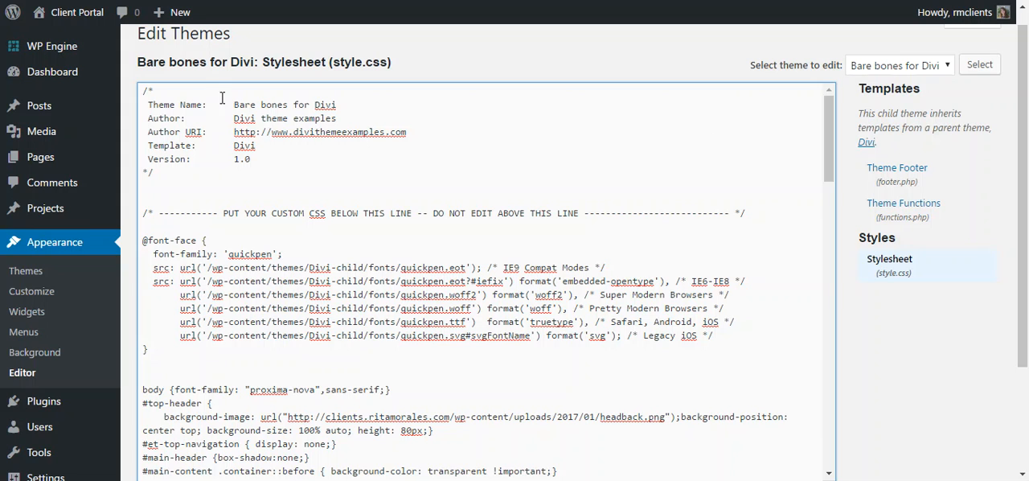
scroll("down", 3)
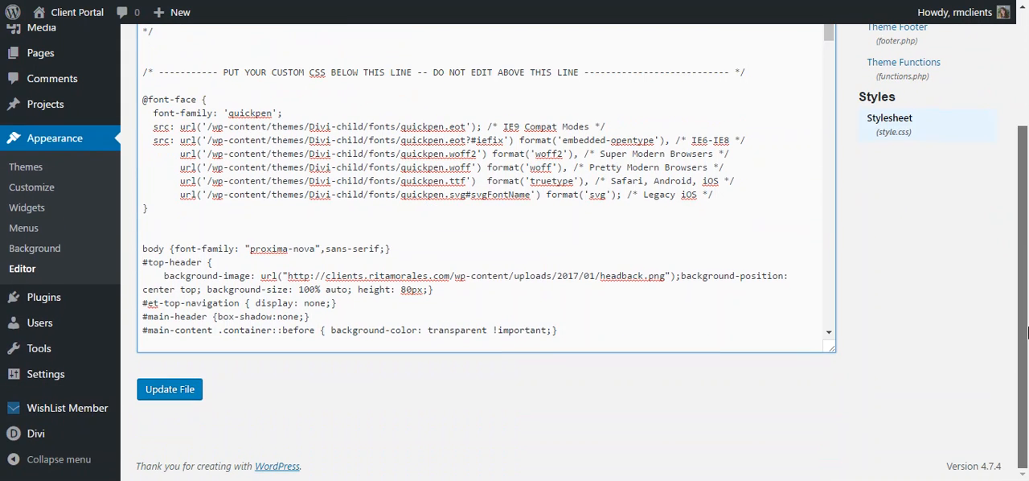
left_click(170, 389)
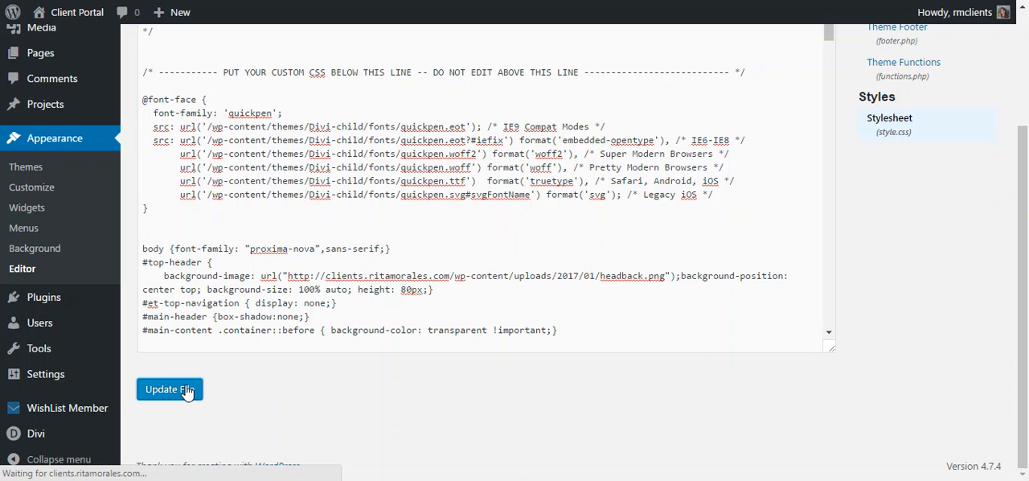
left_click(170, 390)
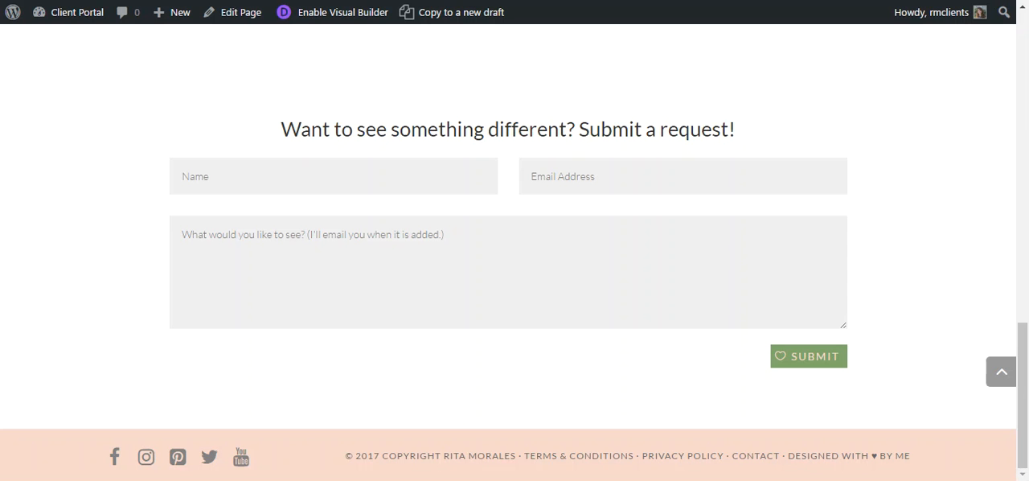